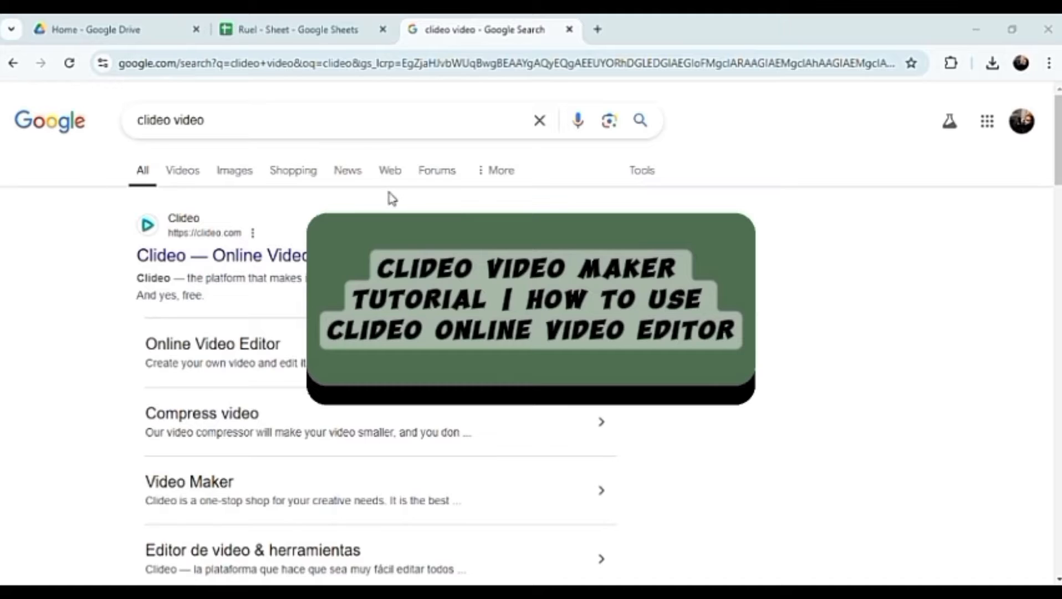
{"action": "mouse_move", "coordinate": [554, 210]}
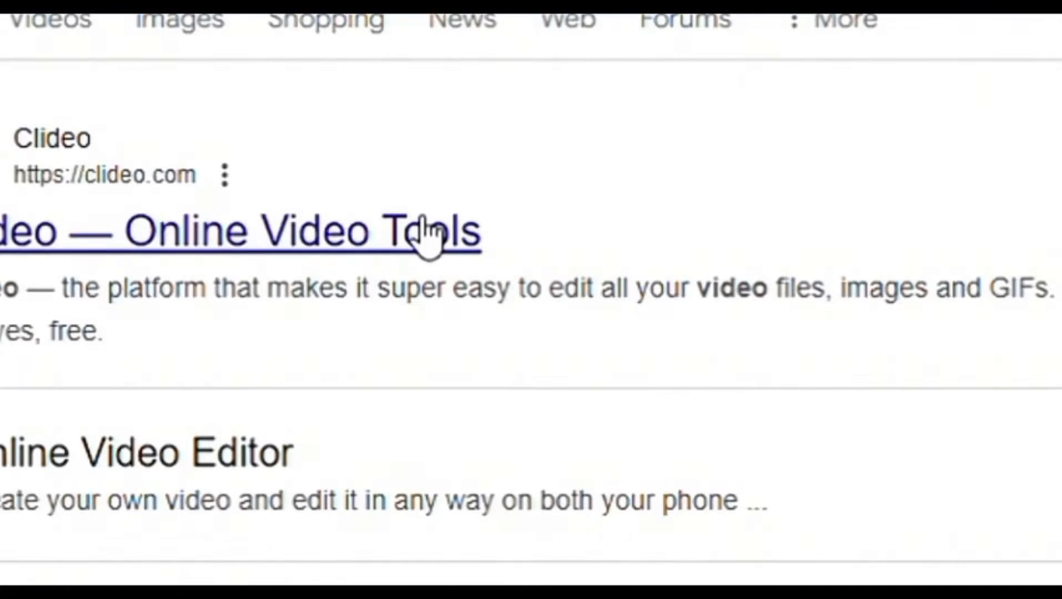
Step: Open Clideo from the search results and sign in with a Google account
{"action": "left_click", "coordinate": [237, 230]}
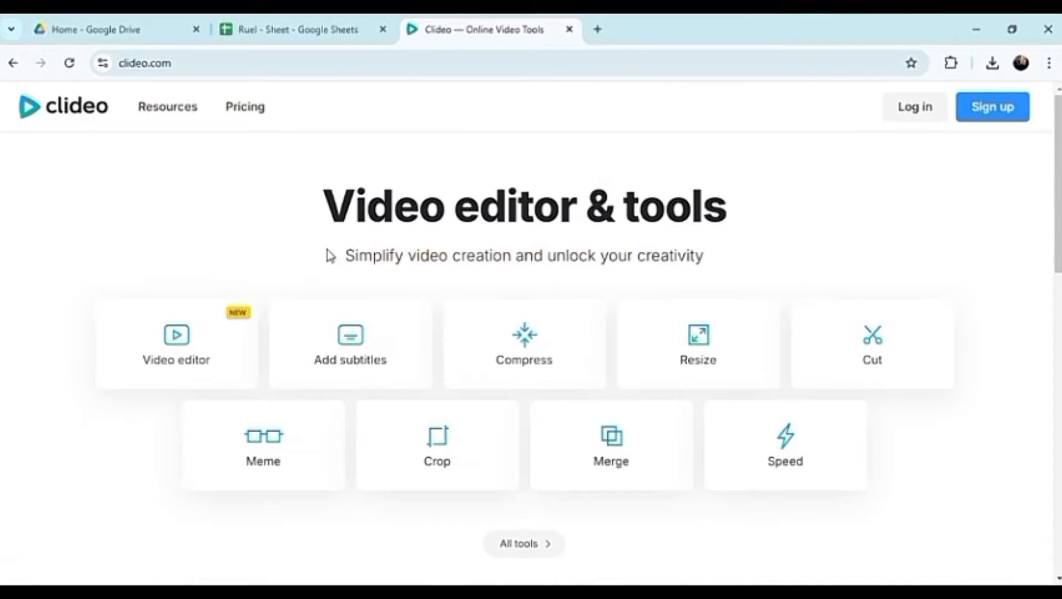
{"action": "mouse_move", "coordinate": [852, 267]}
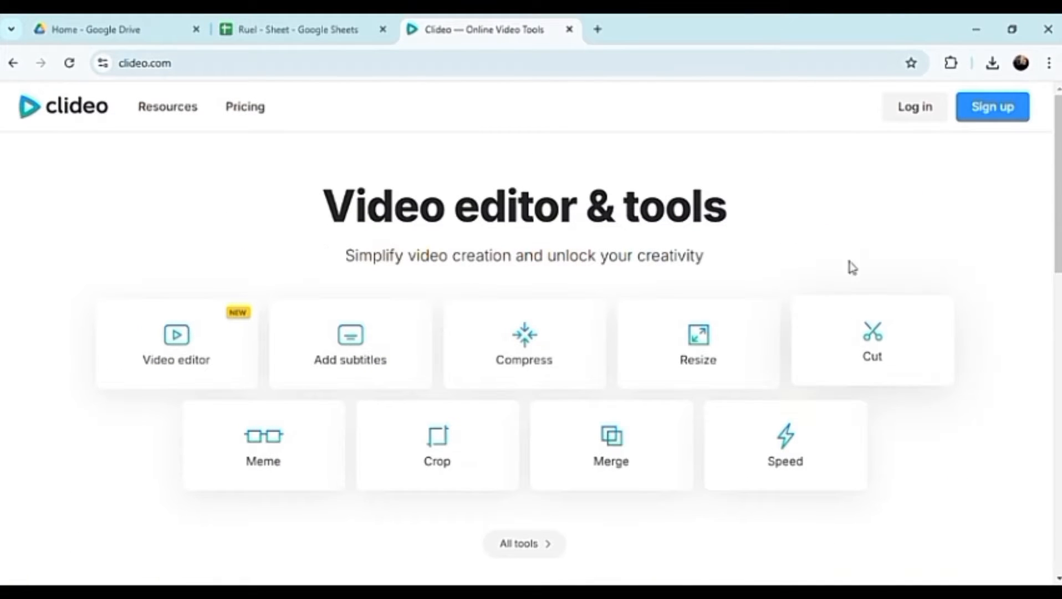
{"action": "left_click", "coordinate": [991, 107]}
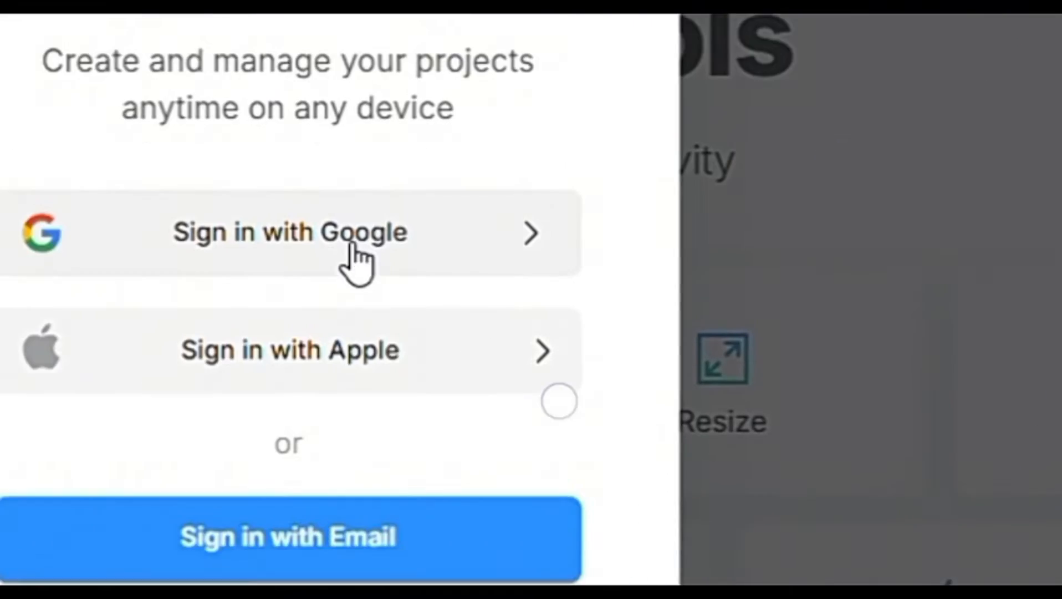
{"action": "left_click", "coordinate": [289, 232]}
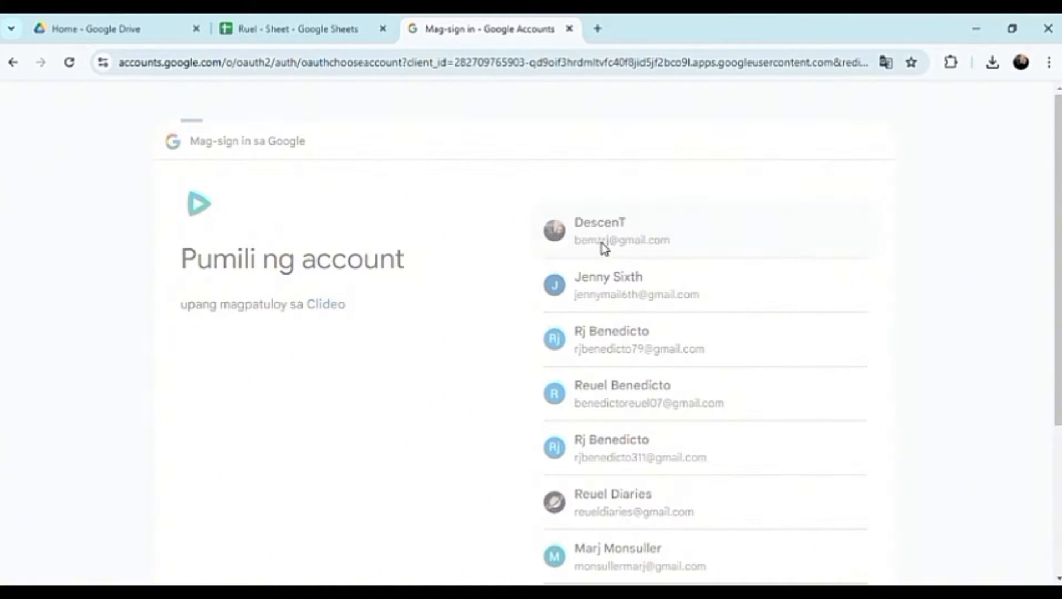
{"action": "left_click", "coordinate": [598, 230]}
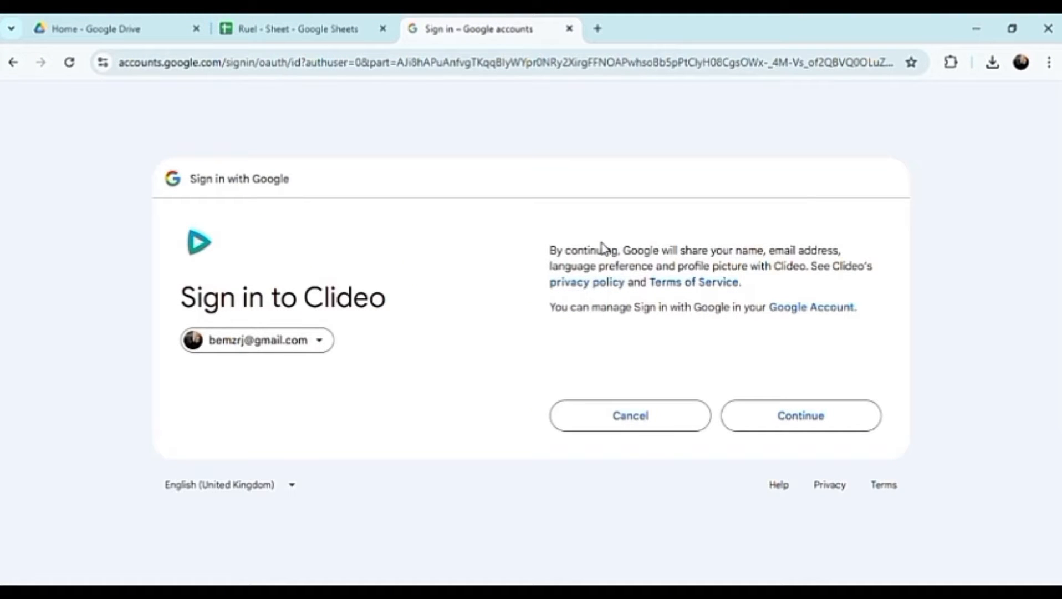
{"action": "mouse_move", "coordinate": [759, 432]}
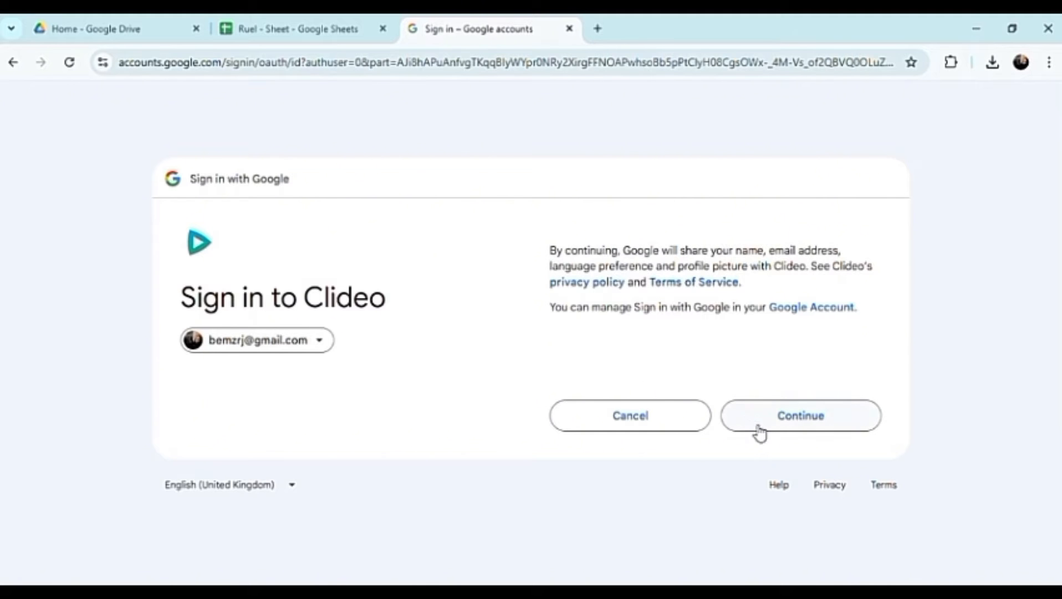
{"action": "left_click", "coordinate": [800, 415]}
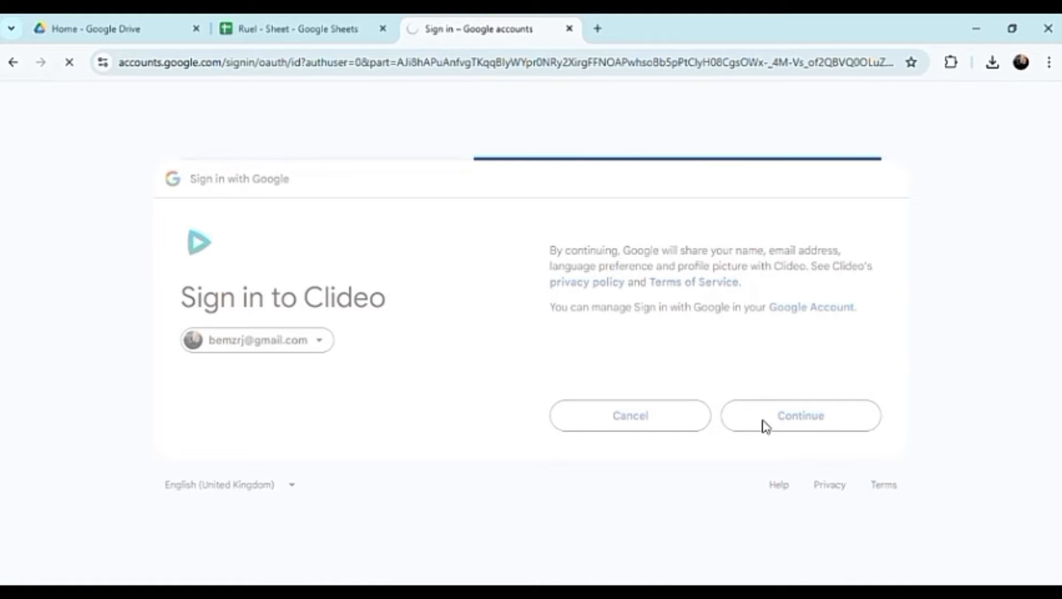
{"action": "left_click", "coordinate": [800, 415]}
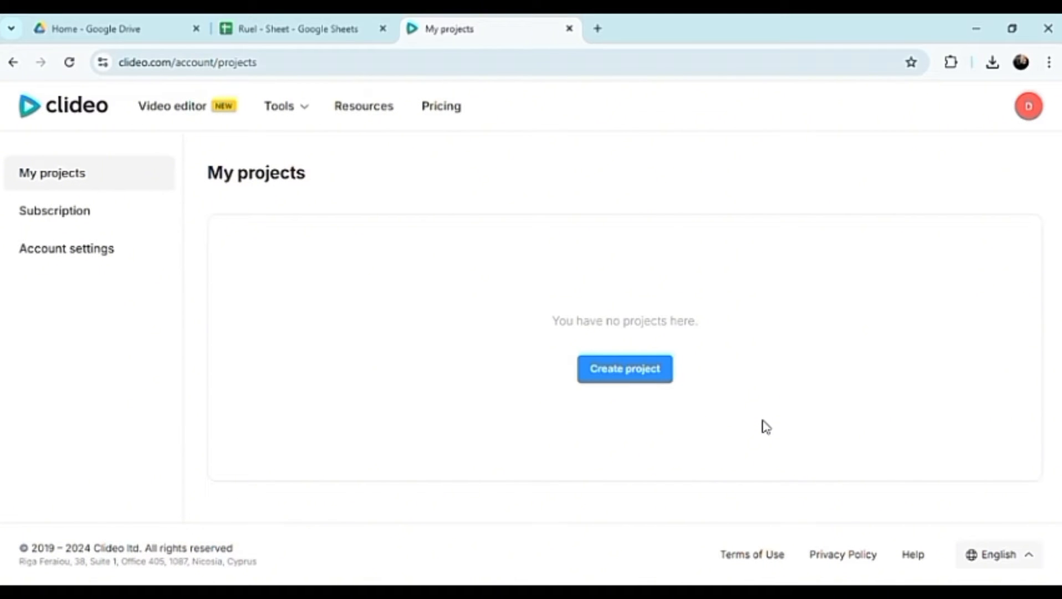
{"action": "mouse_move", "coordinate": [224, 144]}
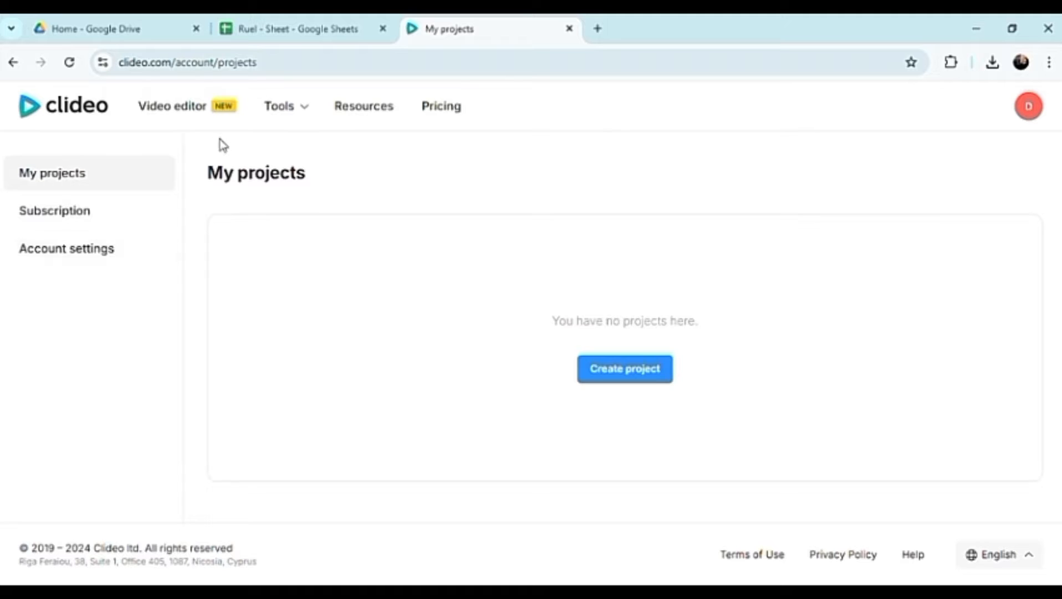
Step: Create a new project and choose Video editor as its tool
{"action": "left_click", "coordinate": [278, 106]}
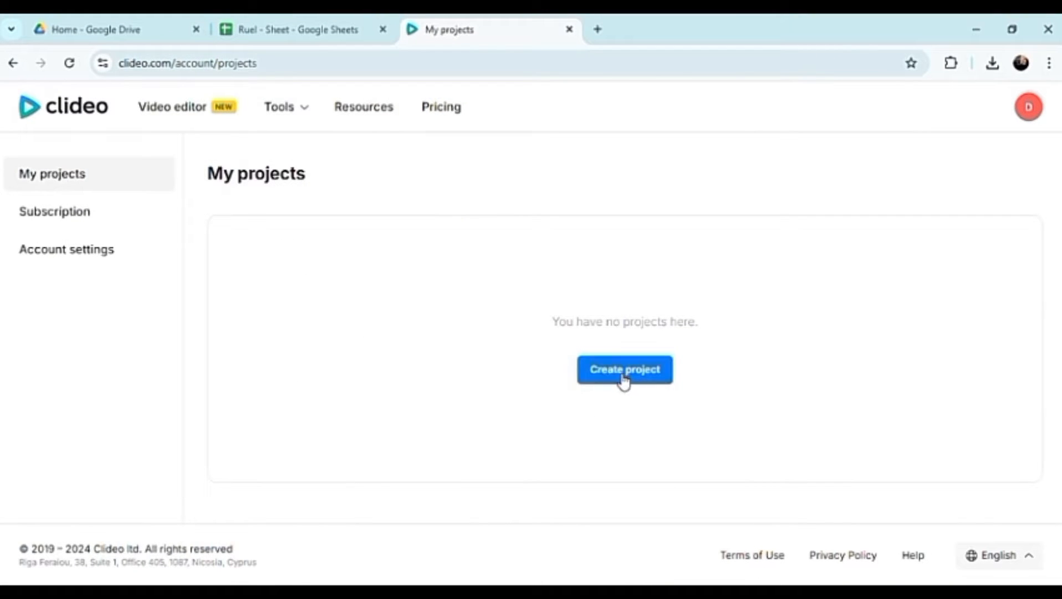
{"action": "left_click", "coordinate": [624, 369]}
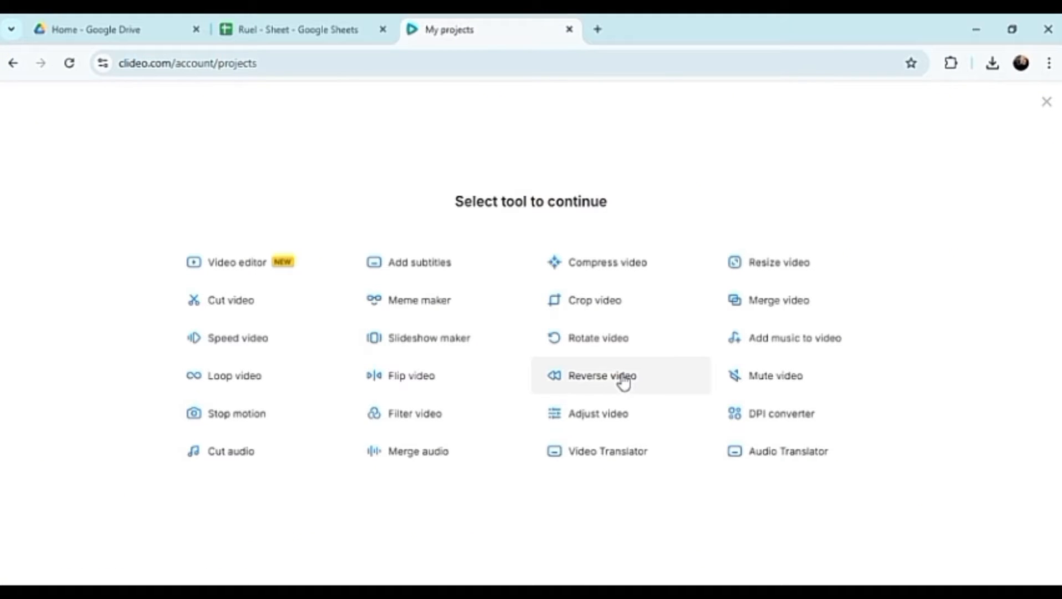
{"action": "mouse_move", "coordinate": [132, 348]}
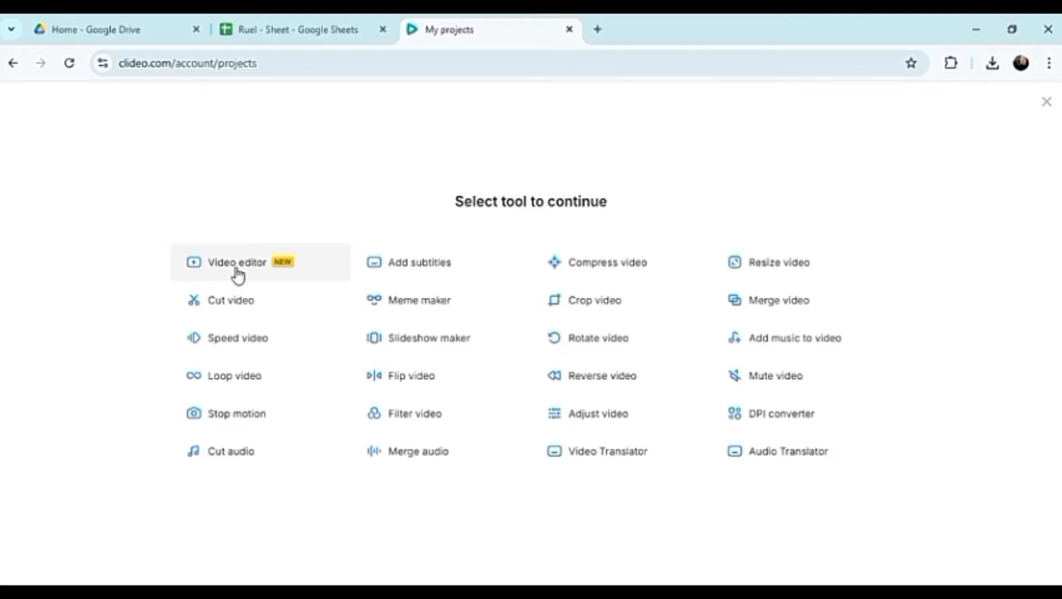
{"action": "left_click", "coordinate": [236, 262]}
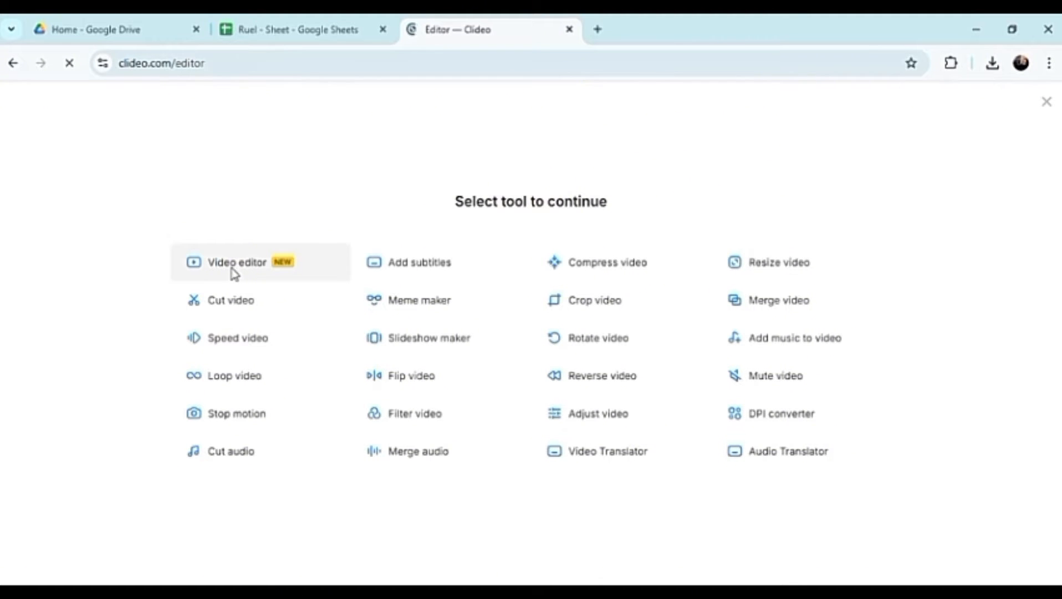
Step: Upload the browser screen recording file into the project
{"action": "left_click", "coordinate": [238, 263]}
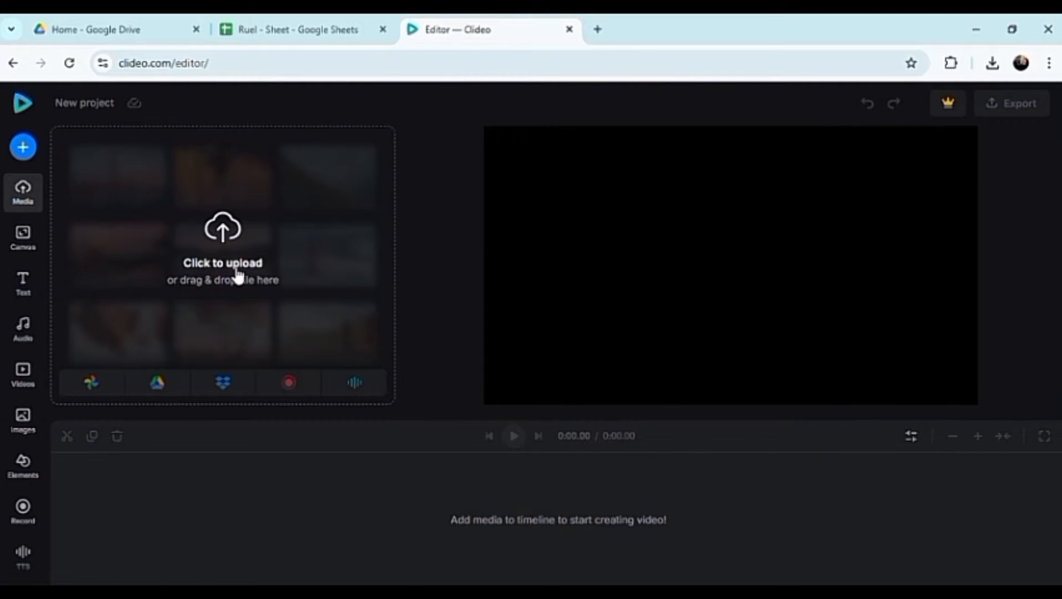
{"action": "mouse_move", "coordinate": [227, 288]}
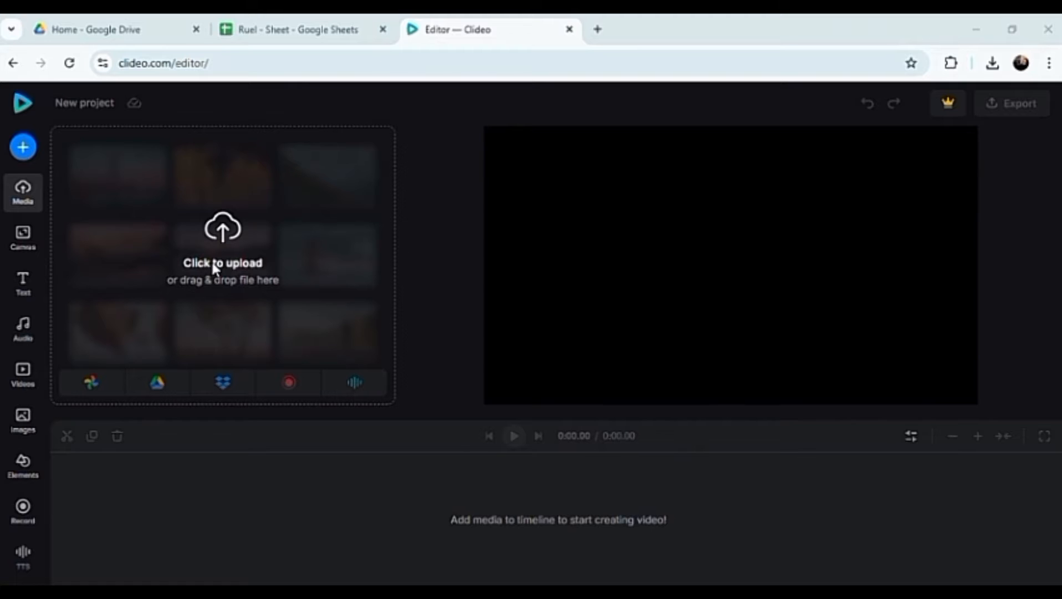
{"action": "mouse_move", "coordinate": [484, 288]}
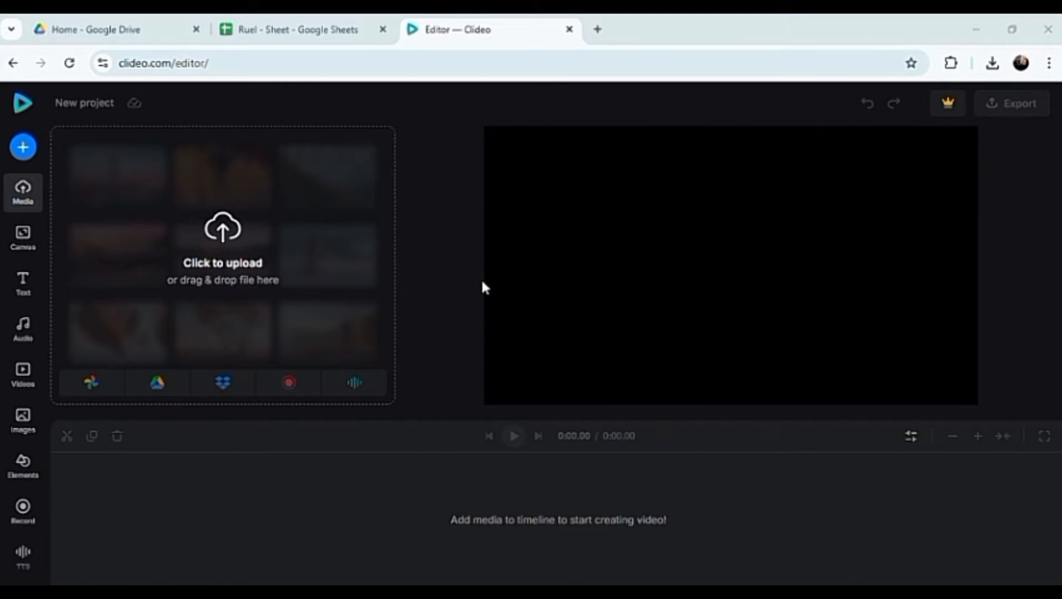
{"action": "mouse_move", "coordinate": [399, 369]}
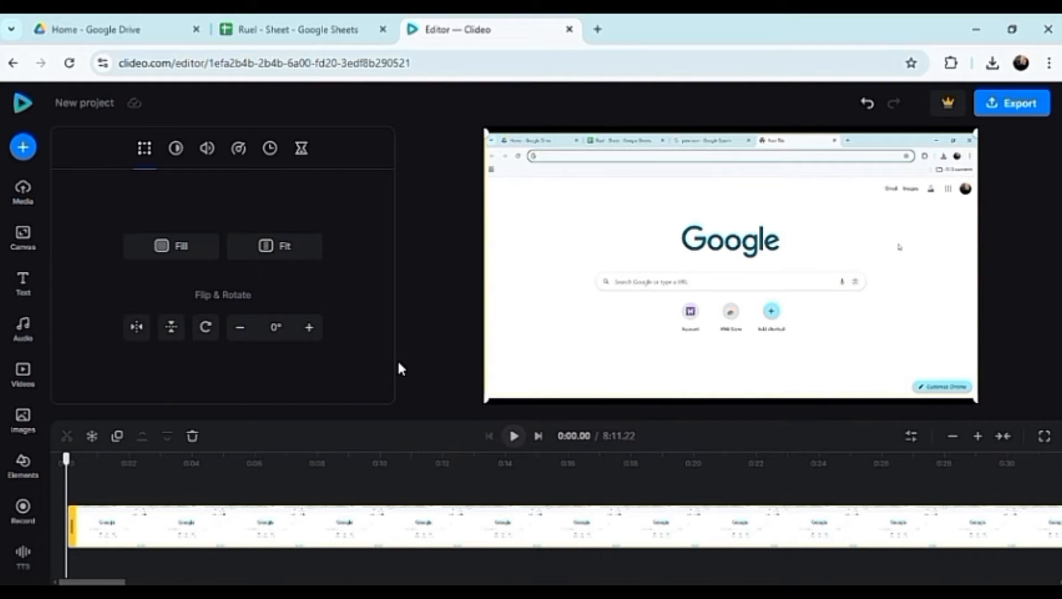
{"action": "mouse_move", "coordinate": [78, 500]}
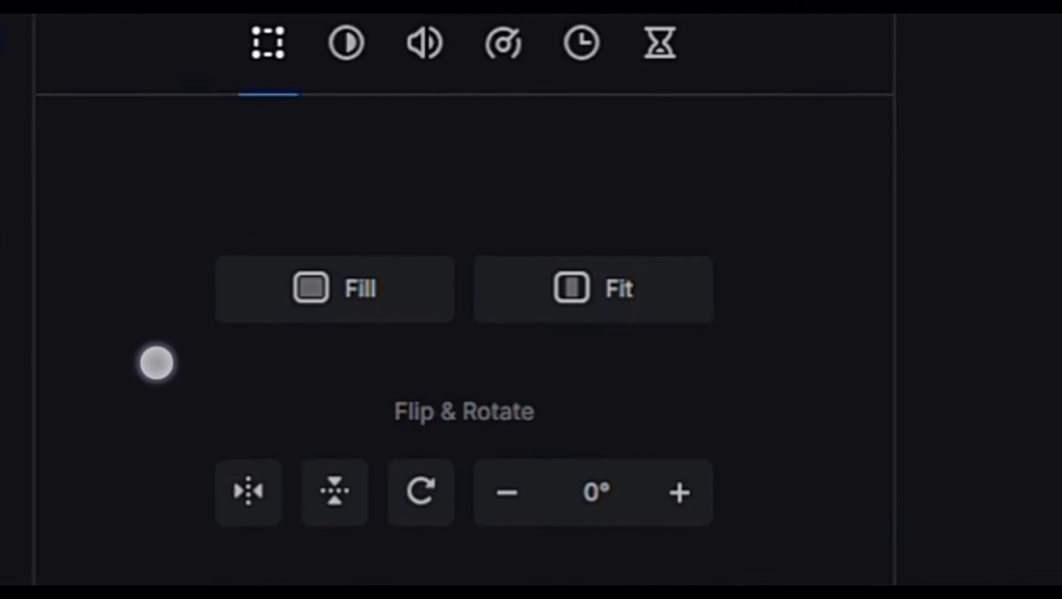
Step: Scroll past the Fill/Fit and Flip & Rotate settings toward the text presets
{"action": "scroll", "scroll_direction": "down", "scroll_amount": 3}
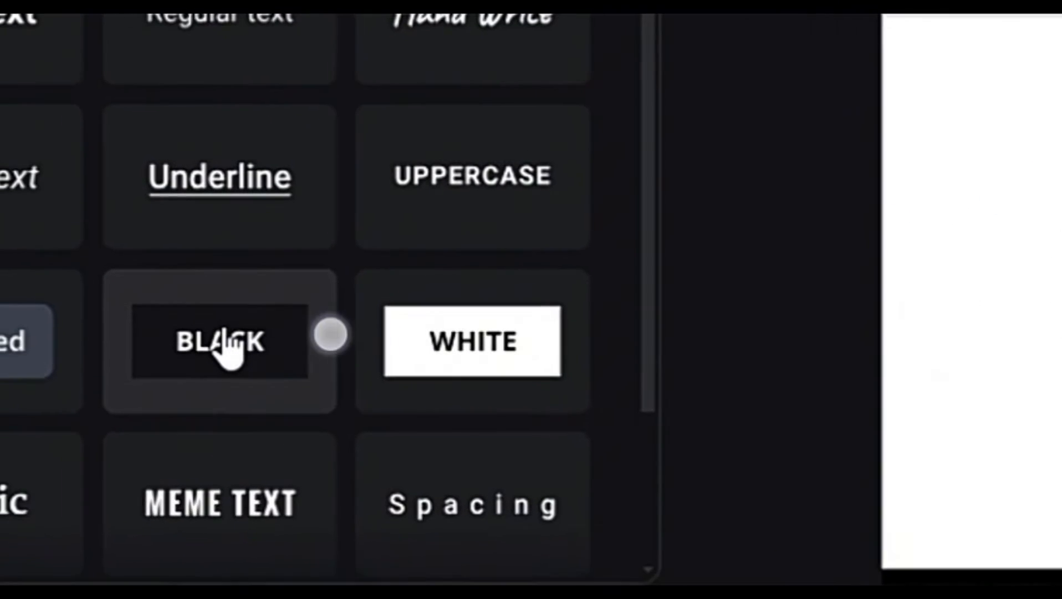
Step: Add the BLACK text preset and clear its placeholder wording
{"action": "left_click", "coordinate": [219, 342]}
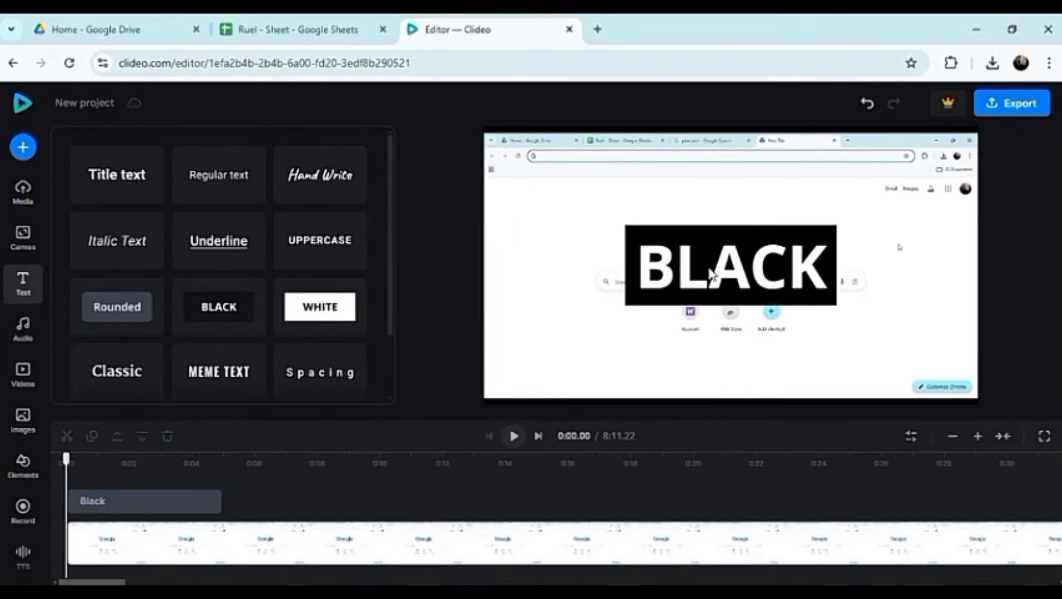
{"action": "left_click", "coordinate": [729, 263]}
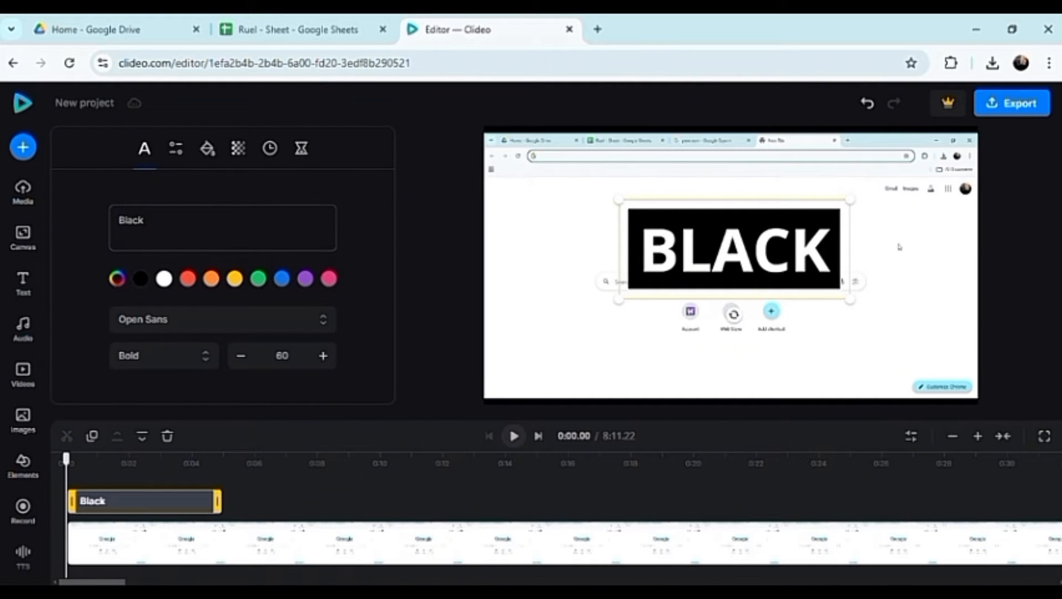
{"action": "left_click", "coordinate": [223, 227]}
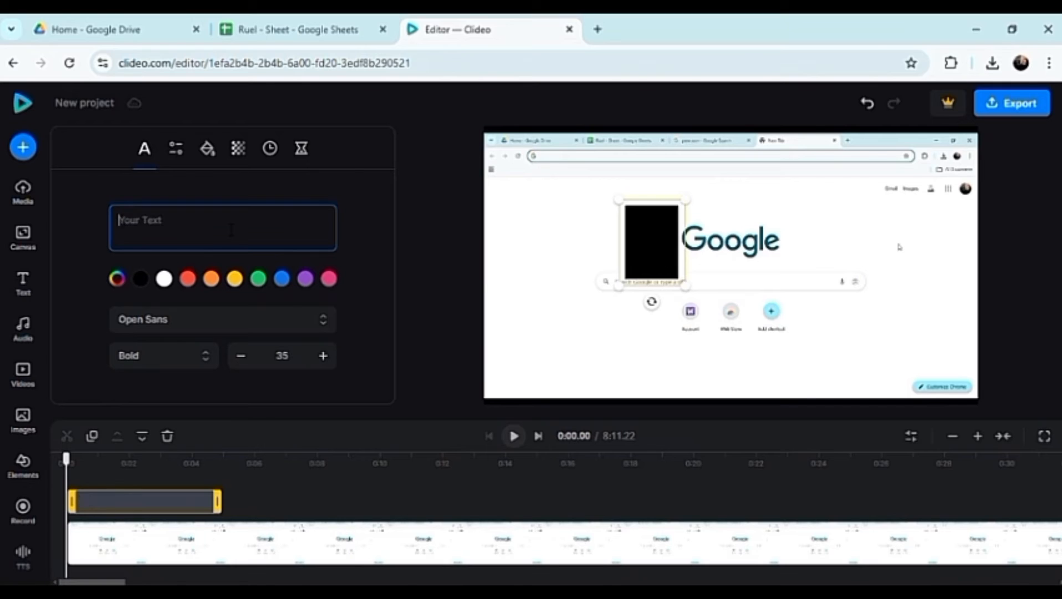
Step: Type 'THIS IS A SAMPLE TEXT FOR TUTORIAL' as the caption, correcting the typo
{"action": "type", "text": "THIS IS"}
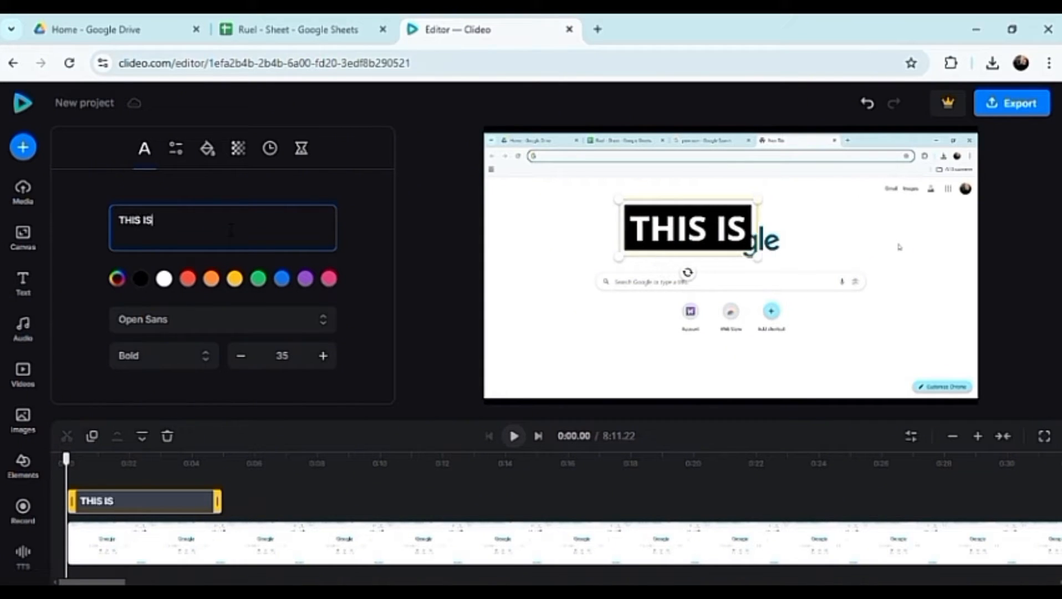
{"action": "type", "text": "A SAMP"}
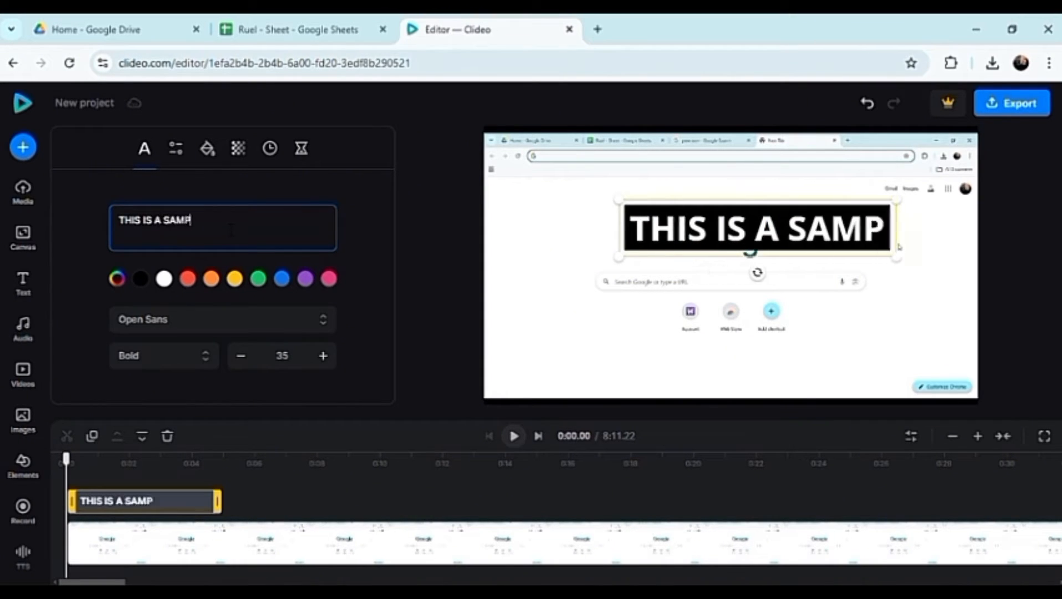
{"action": "type", "text": "LE TEXT F"}
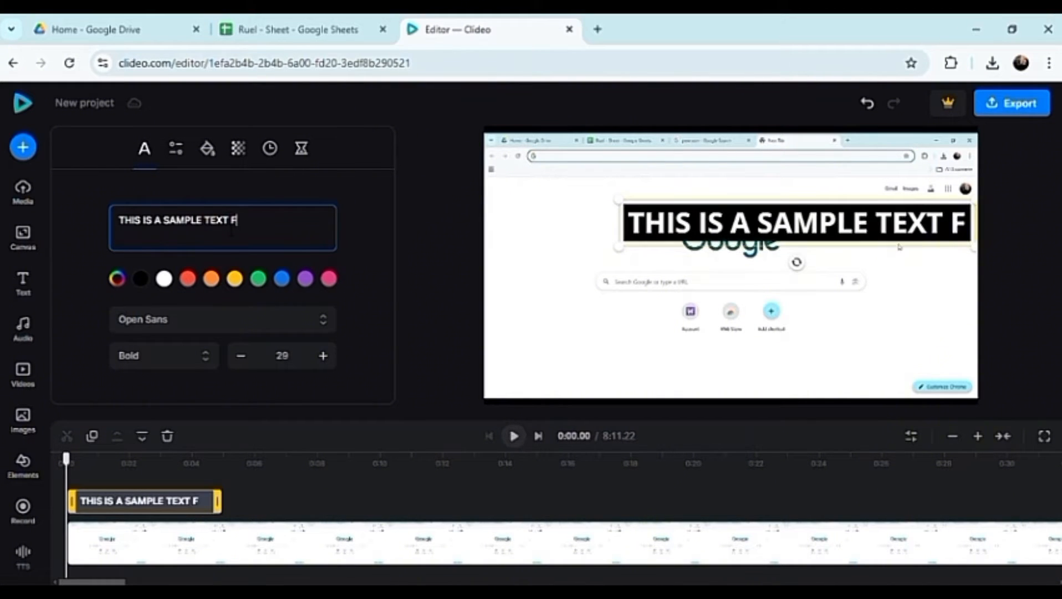
{"action": "type", "text": "OR TUROTI"}
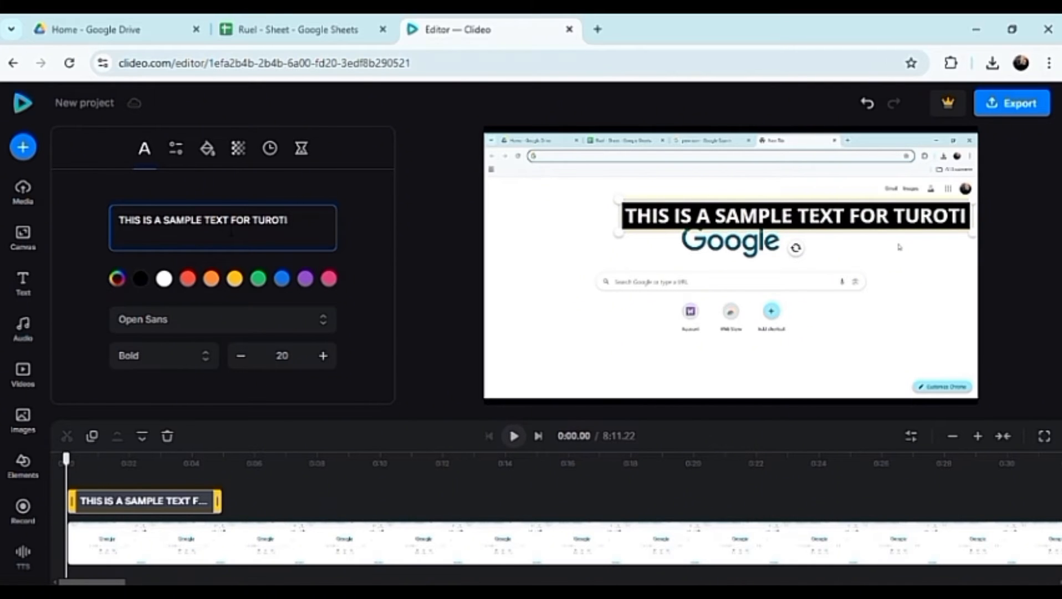
{"action": "key", "text": "Backspace"}
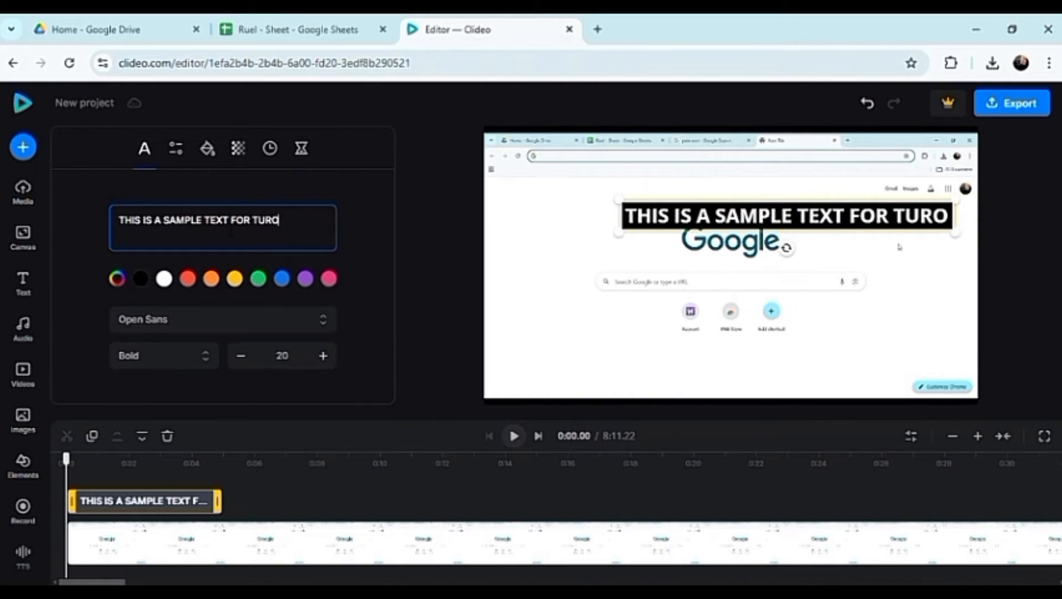
{"action": "type", "text": "TORI"}
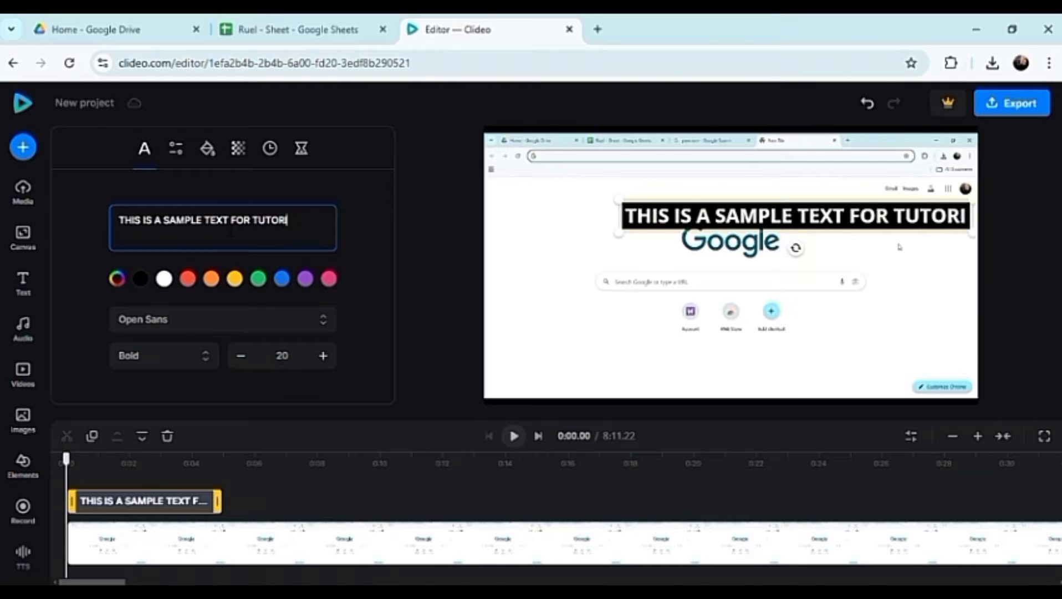
{"action": "type", "text": "AL"}
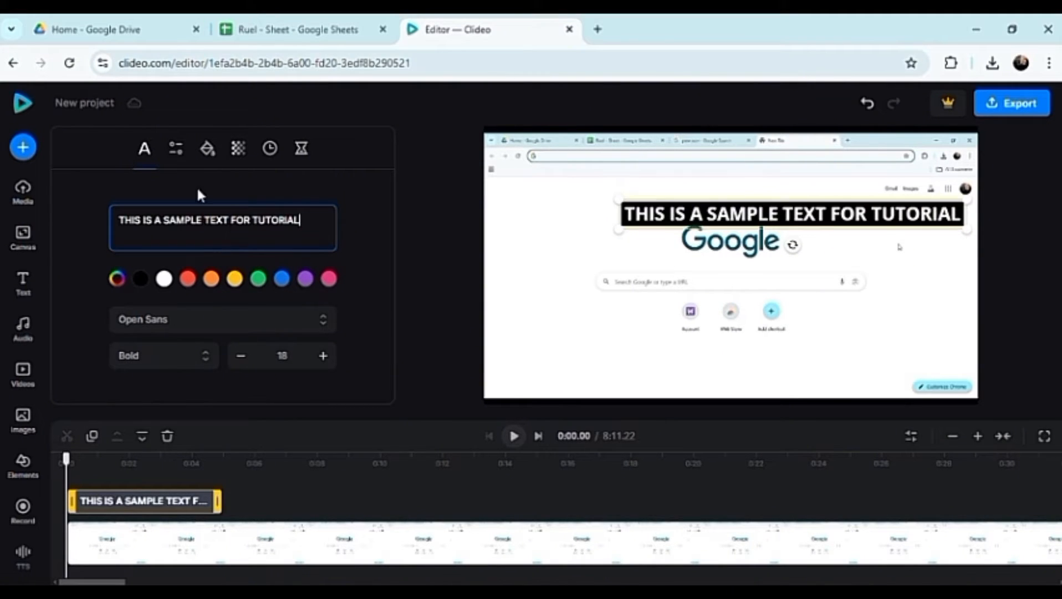
{"action": "mouse_move", "coordinate": [806, 218]}
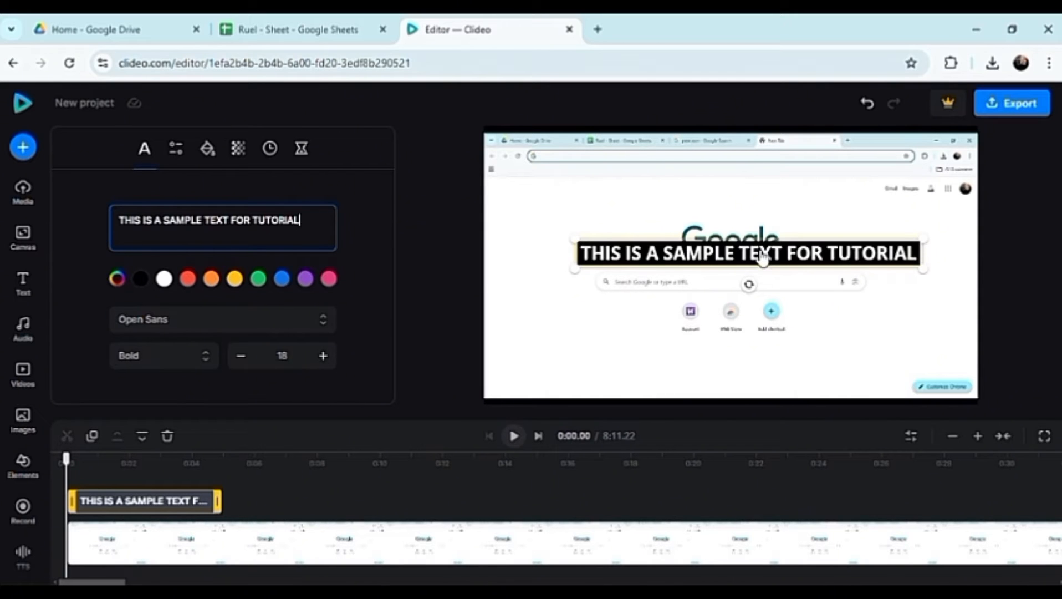
{"action": "mouse_move", "coordinate": [760, 285]}
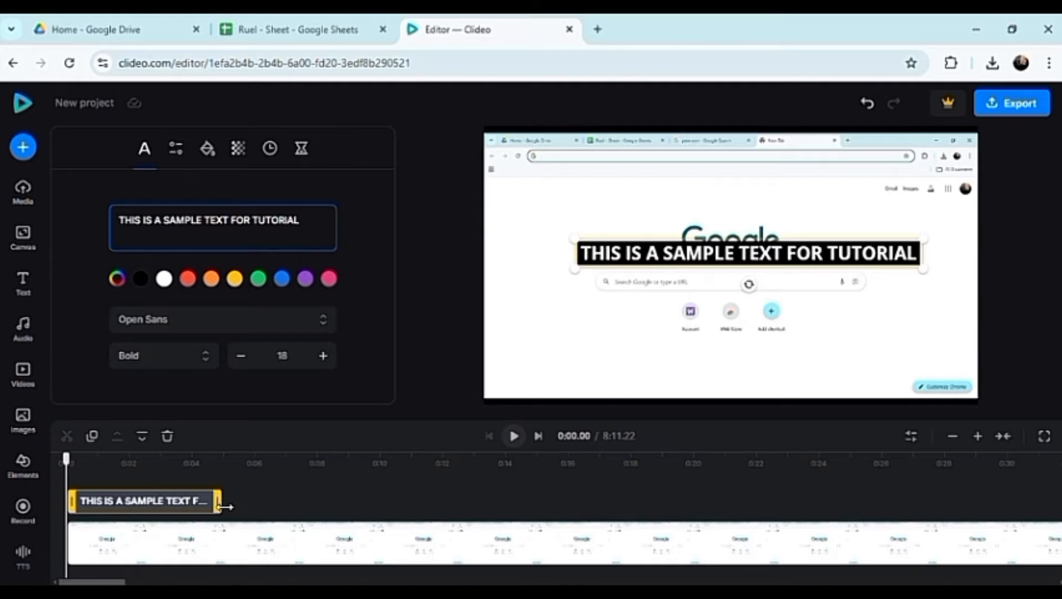
{"action": "left_click", "coordinate": [460, 373]}
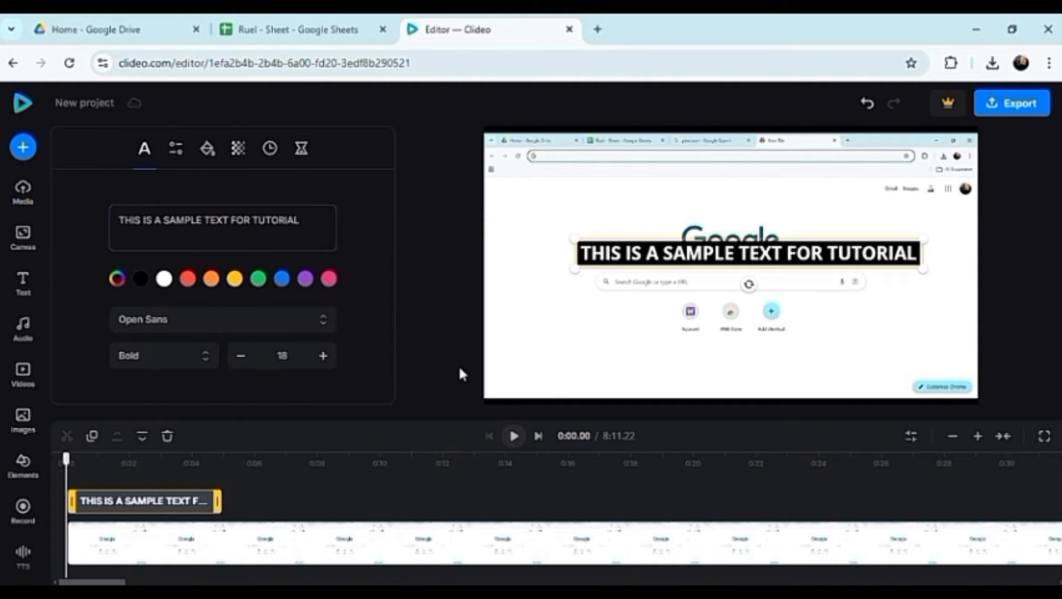
{"action": "left_click", "coordinate": [513, 436]}
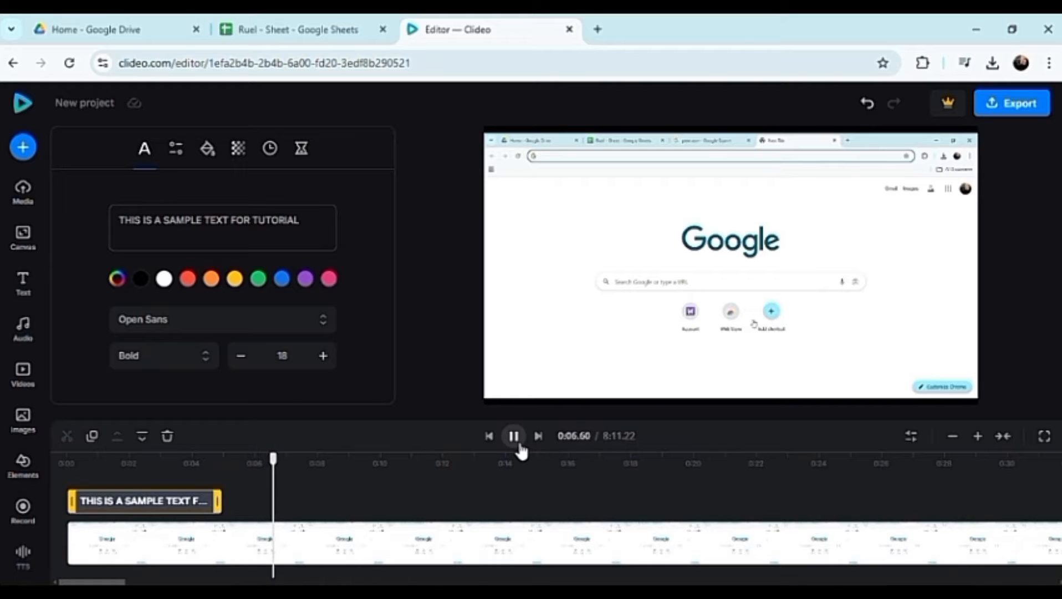
{"action": "left_click", "coordinate": [514, 436]}
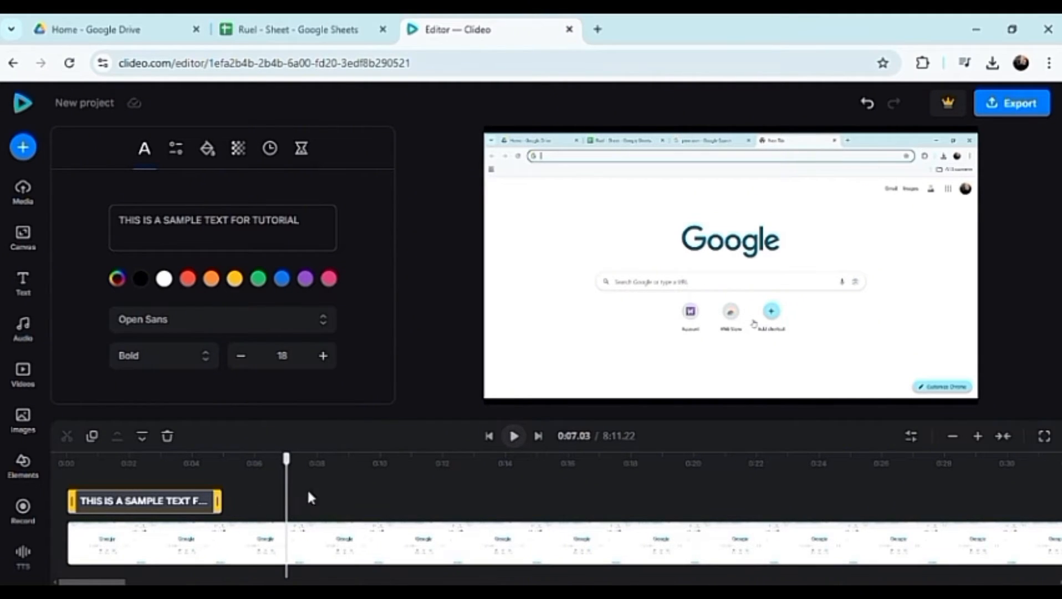
{"action": "mouse_move", "coordinate": [145, 555]}
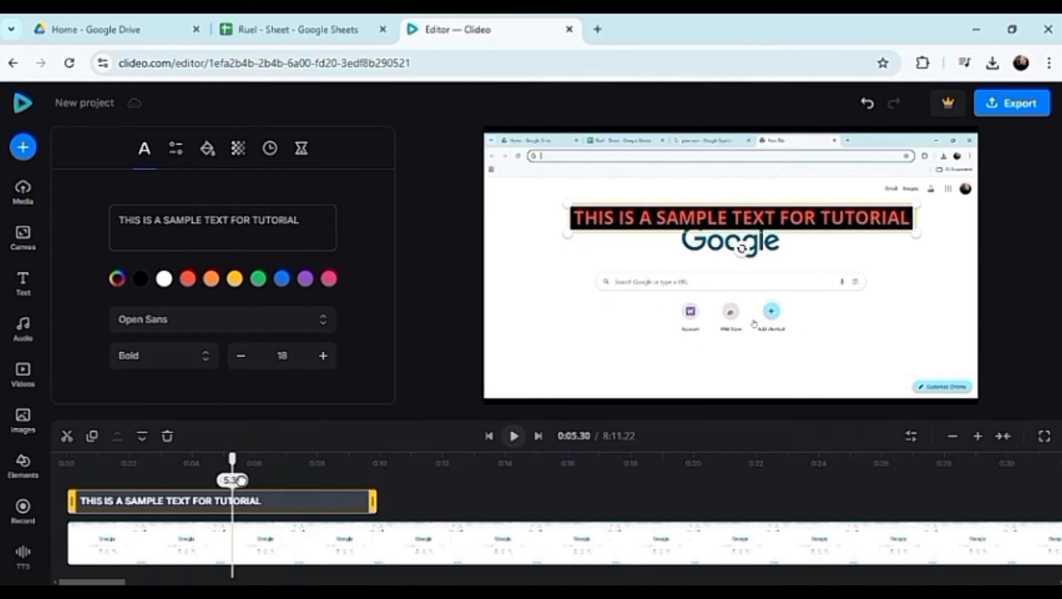
Step: Rewind and play the preview to check when the red caption disappears
{"action": "left_click", "coordinate": [489, 436]}
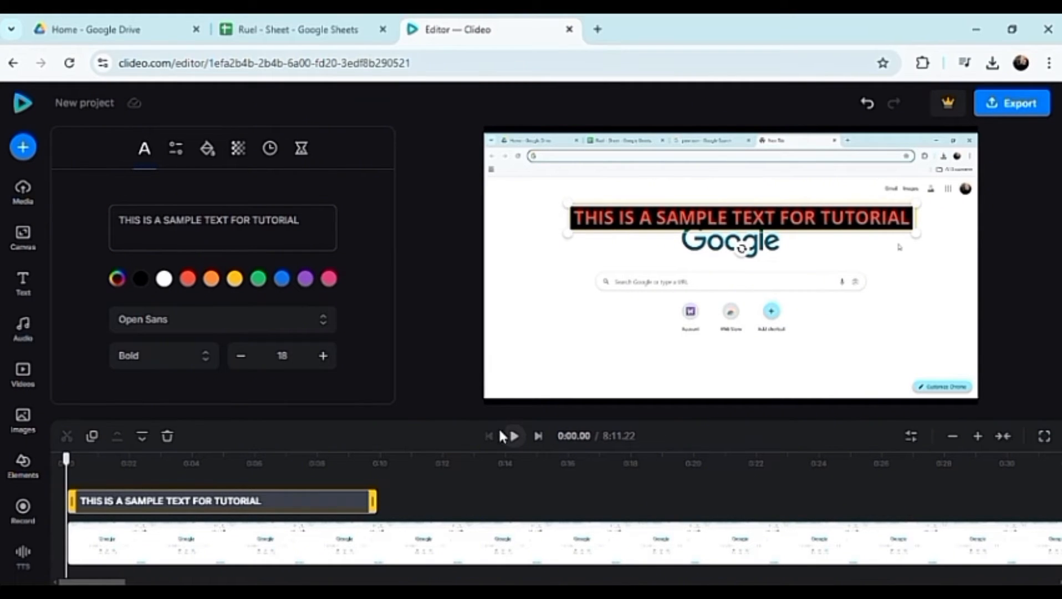
{"action": "left_click", "coordinate": [513, 435]}
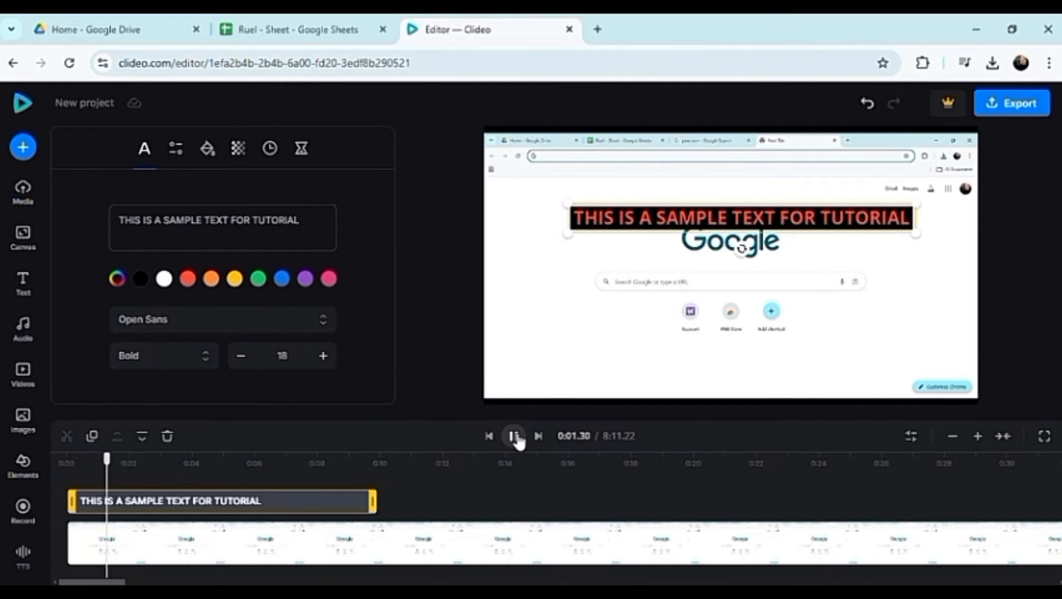
{"action": "left_click", "coordinate": [514, 436]}
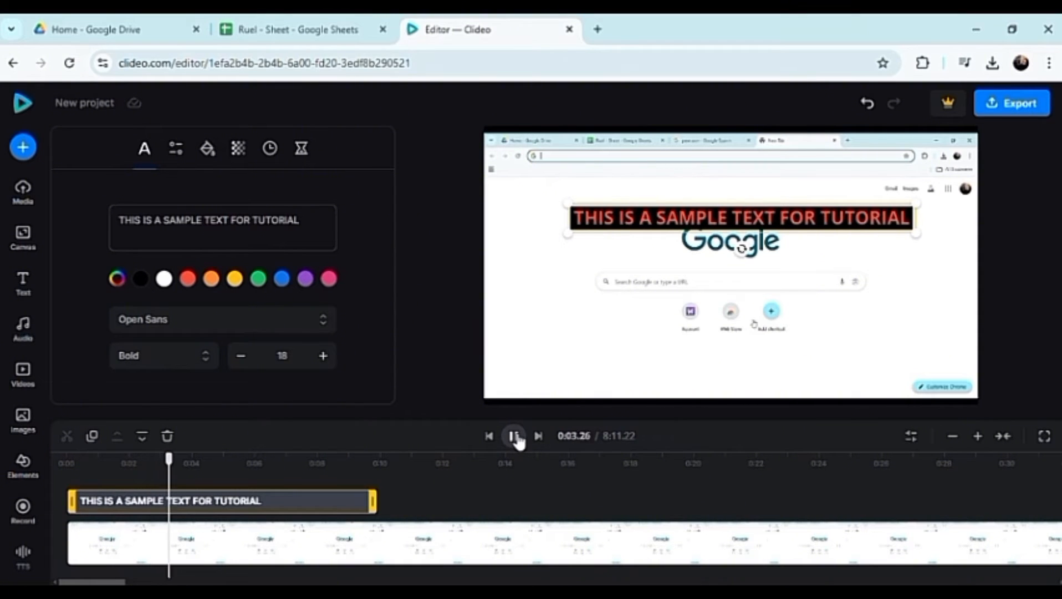
{"action": "left_click", "coordinate": [513, 436]}
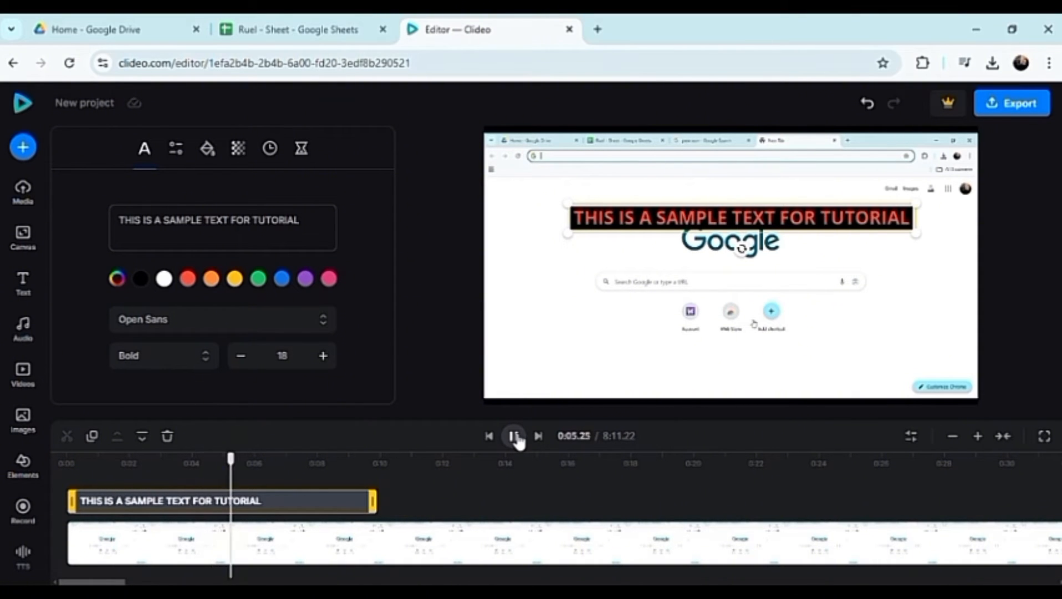
{"action": "left_click", "coordinate": [513, 435]}
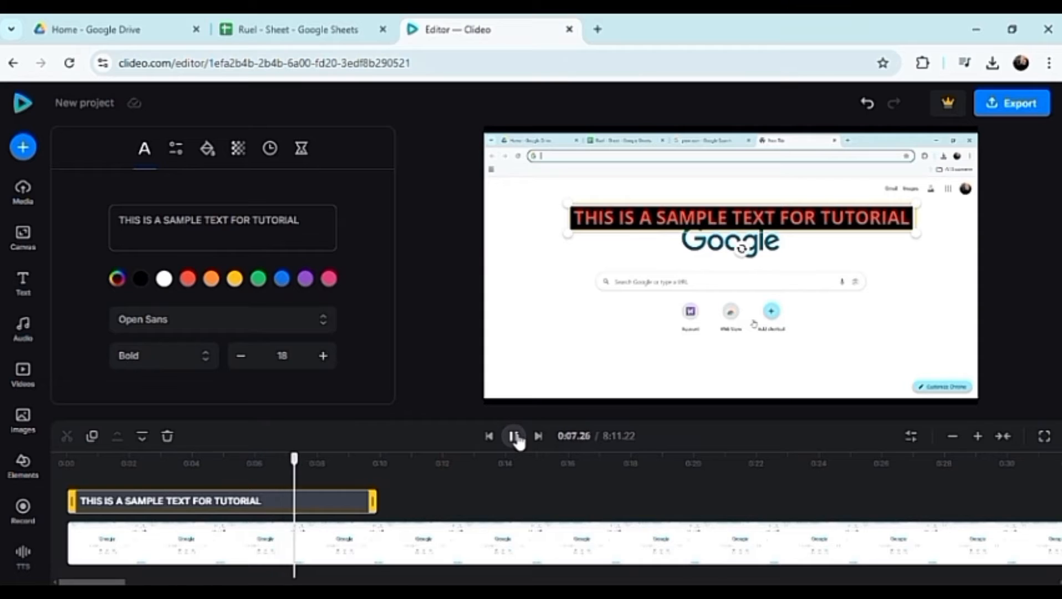
{"action": "left_click", "coordinate": [514, 436]}
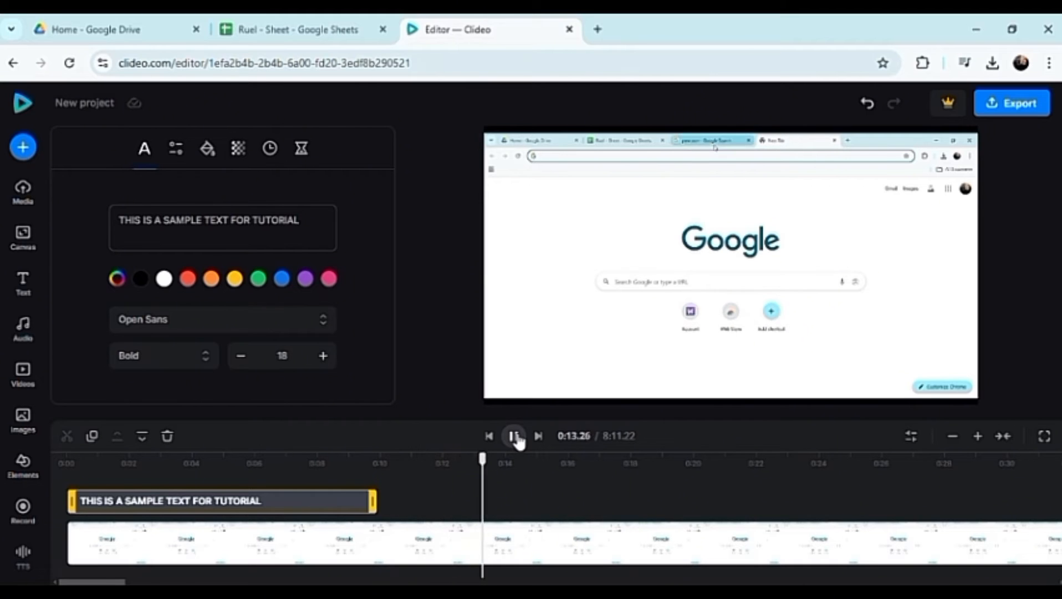
{"action": "left_click", "coordinate": [514, 436]}
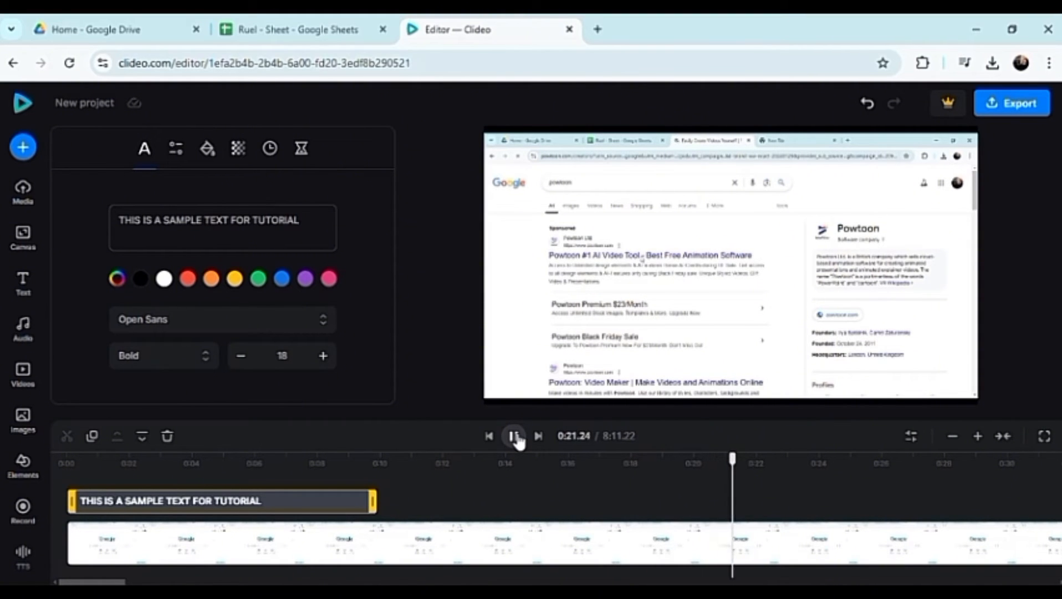
{"action": "left_click", "coordinate": [513, 435]}
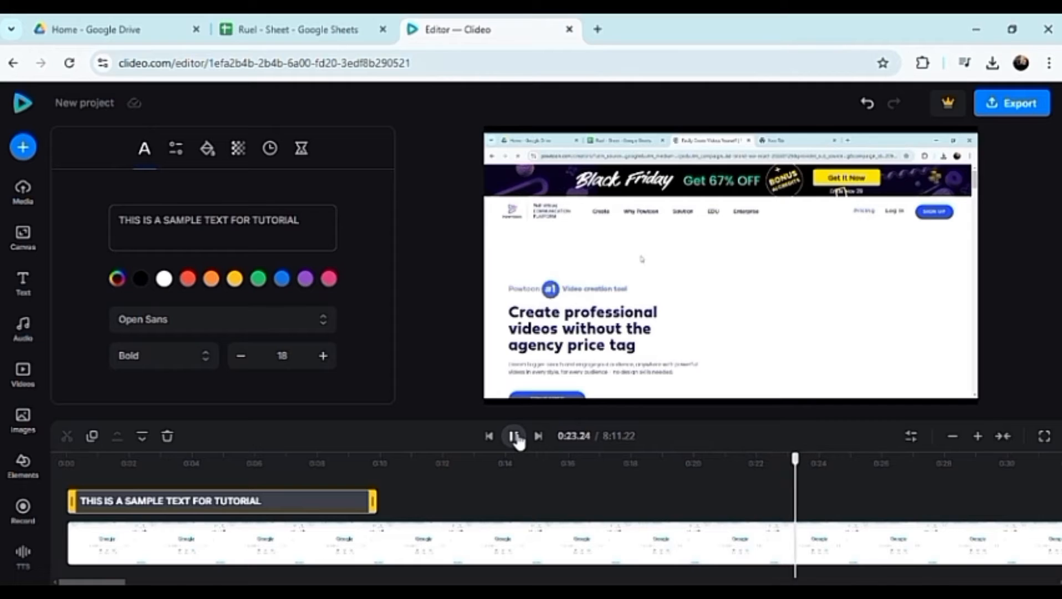
{"action": "left_click", "coordinate": [514, 435]}
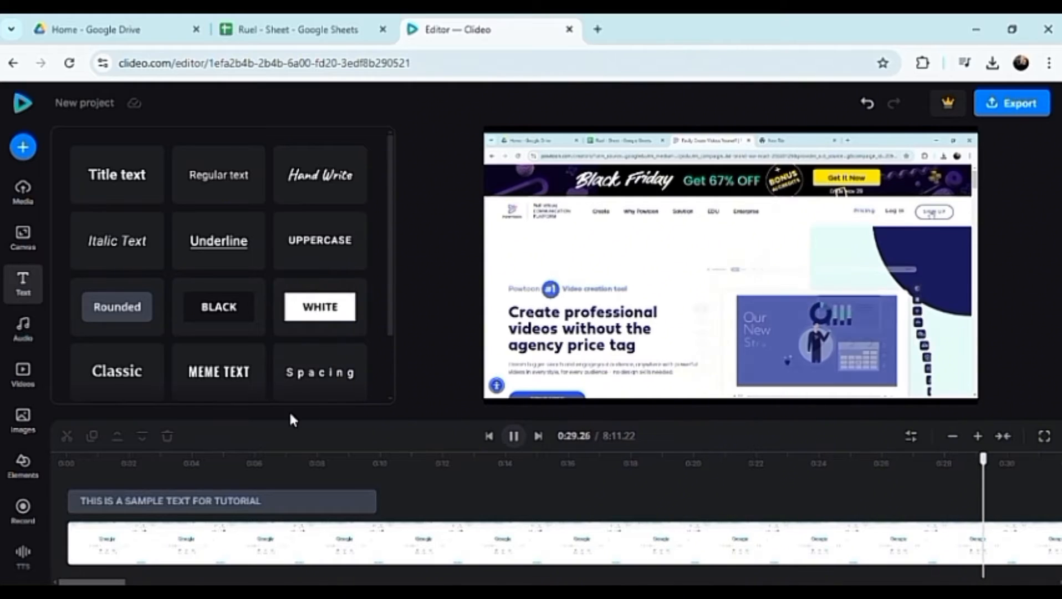
Step: Add the Lofi Study track from the Audio library and preview it with the video
{"action": "left_click", "coordinate": [513, 435]}
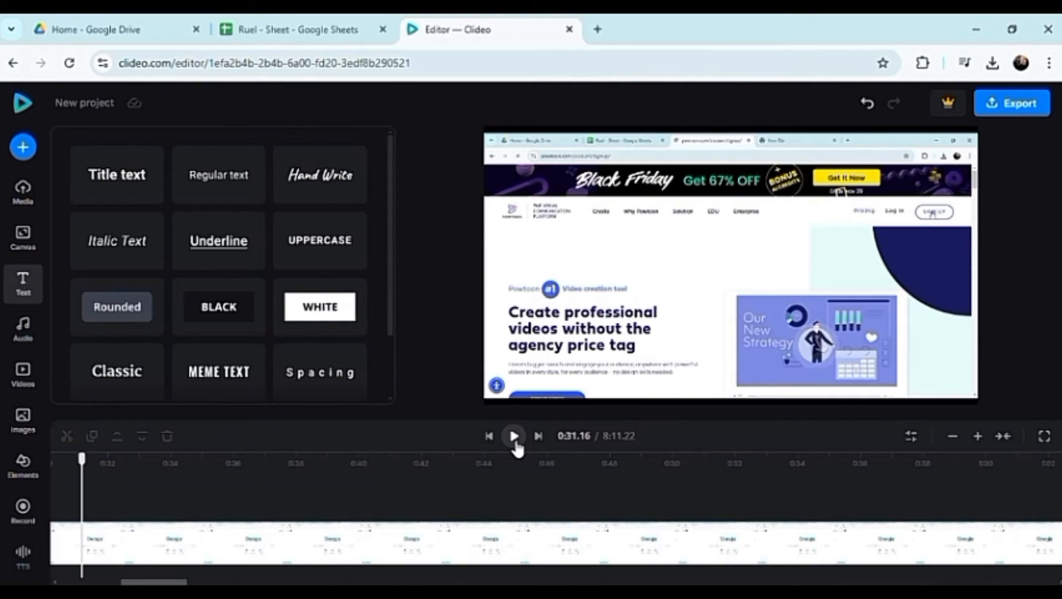
{"action": "mouse_move", "coordinate": [34, 328]}
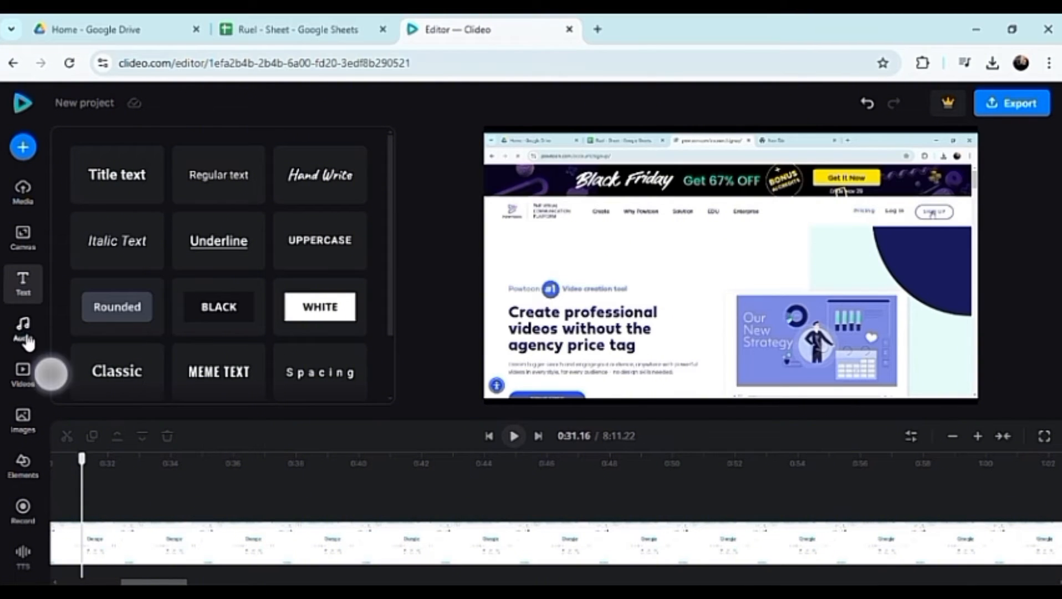
{"action": "left_click", "coordinate": [22, 329]}
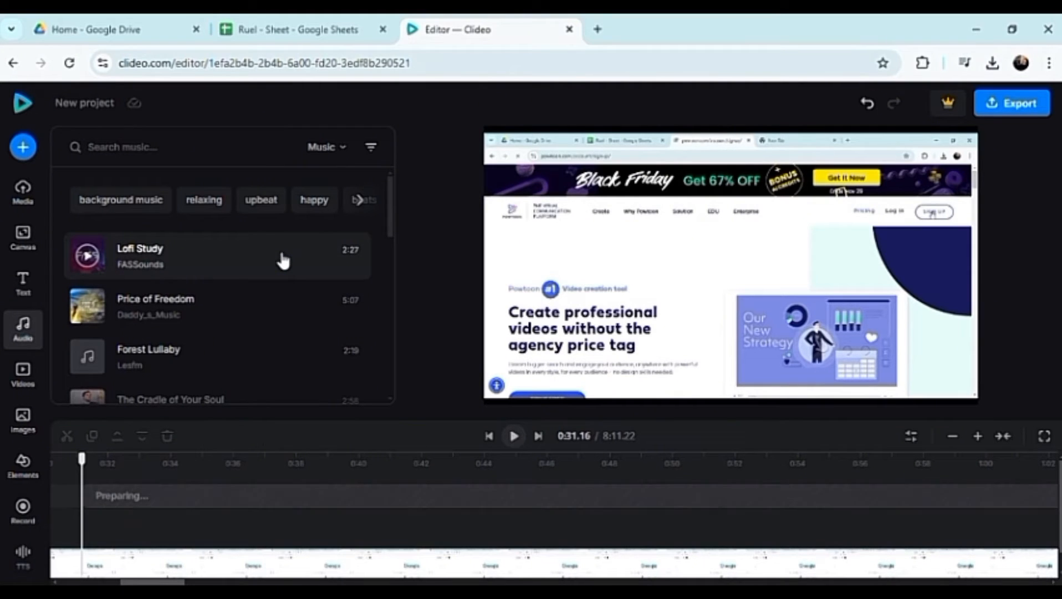
{"action": "left_click", "coordinate": [217, 257]}
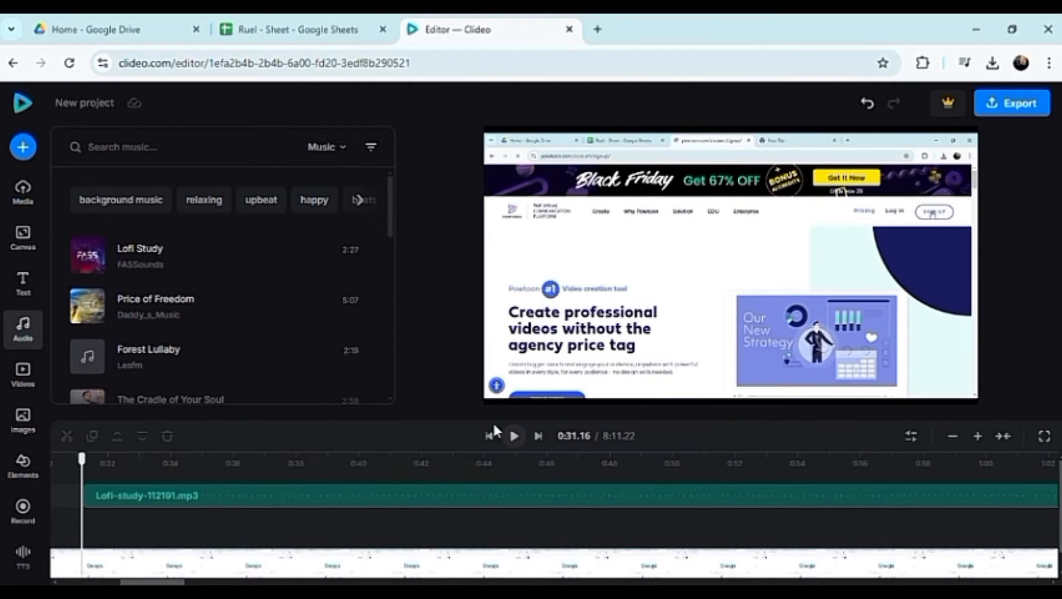
{"action": "left_click", "coordinate": [514, 436]}
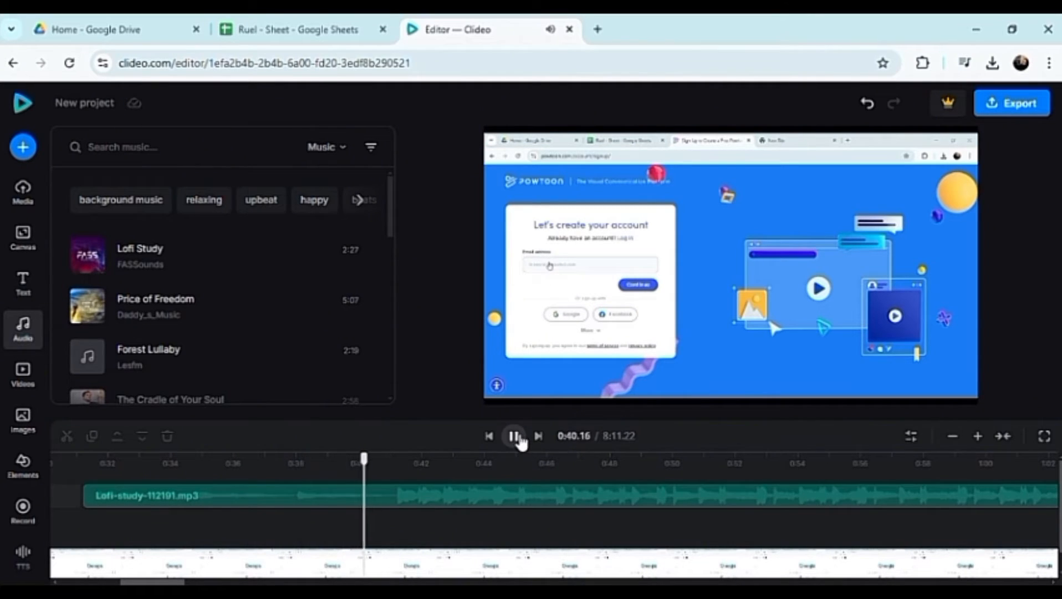
{"action": "left_click", "coordinate": [513, 436]}
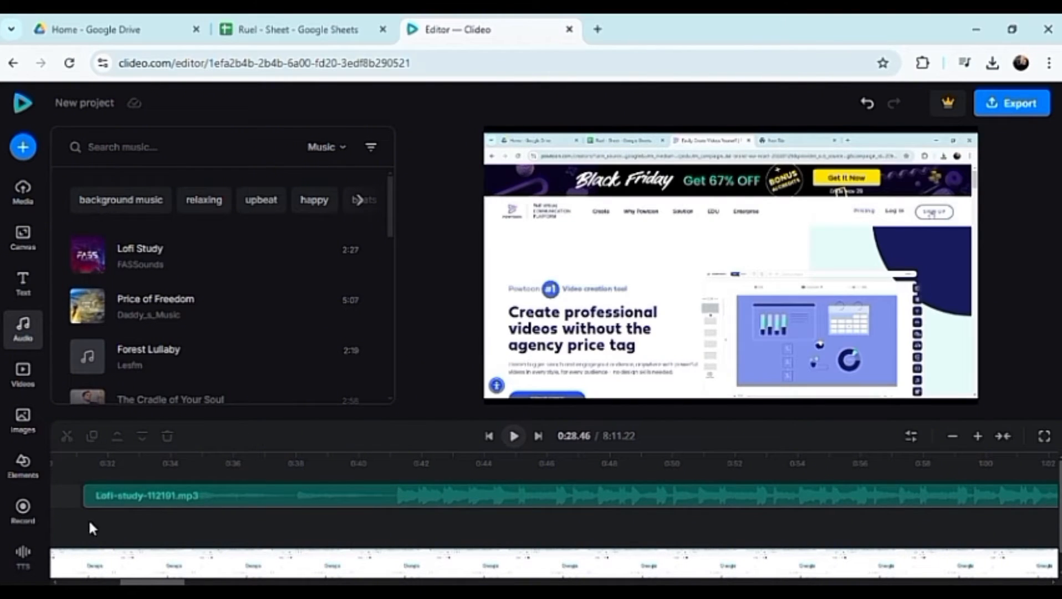
{"action": "mouse_move", "coordinate": [80, 569]}
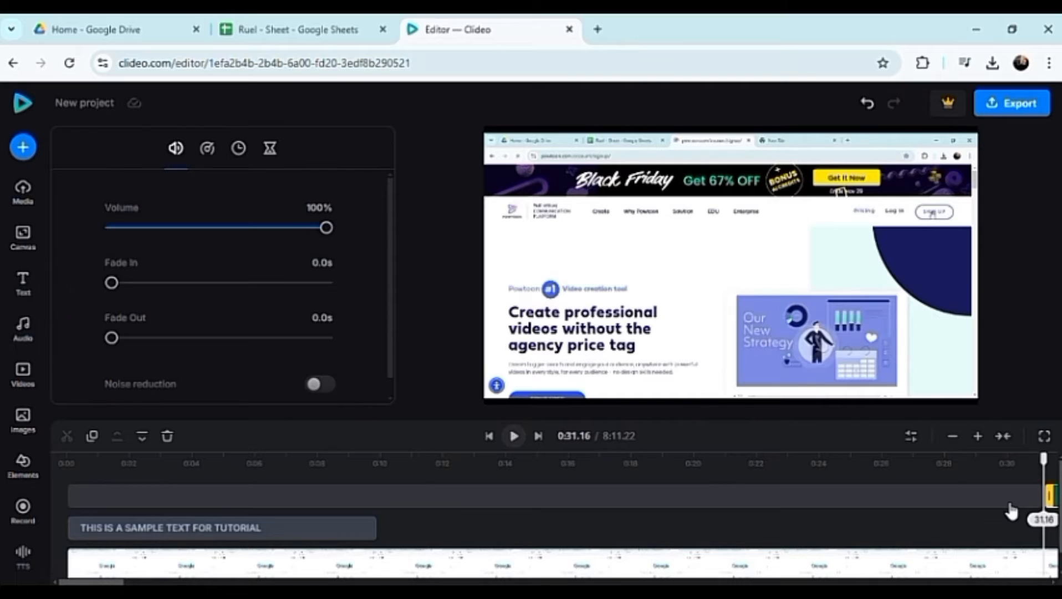
{"action": "mouse_move", "coordinate": [935, 494]}
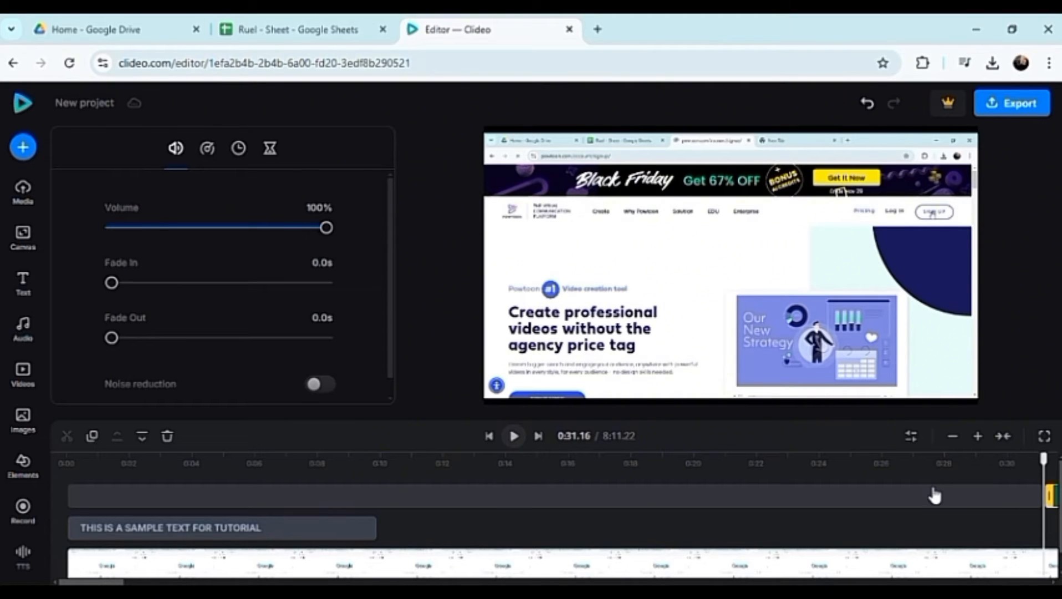
Step: Move the Lofi Study clip to 0:00 and preview playback from the start
{"action": "left_click", "coordinate": [22, 328]}
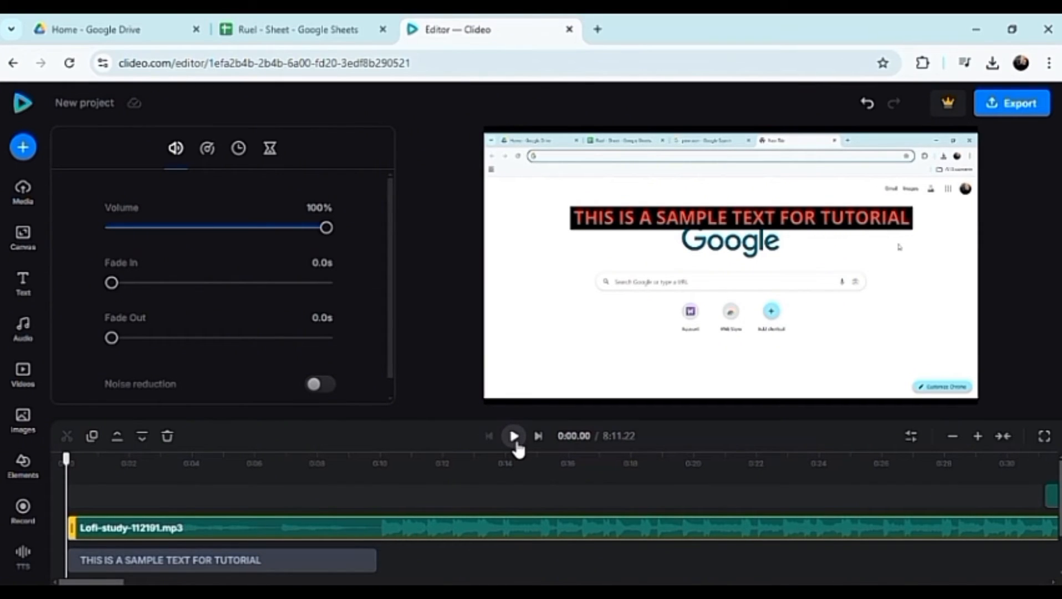
{"action": "left_click", "coordinate": [513, 436]}
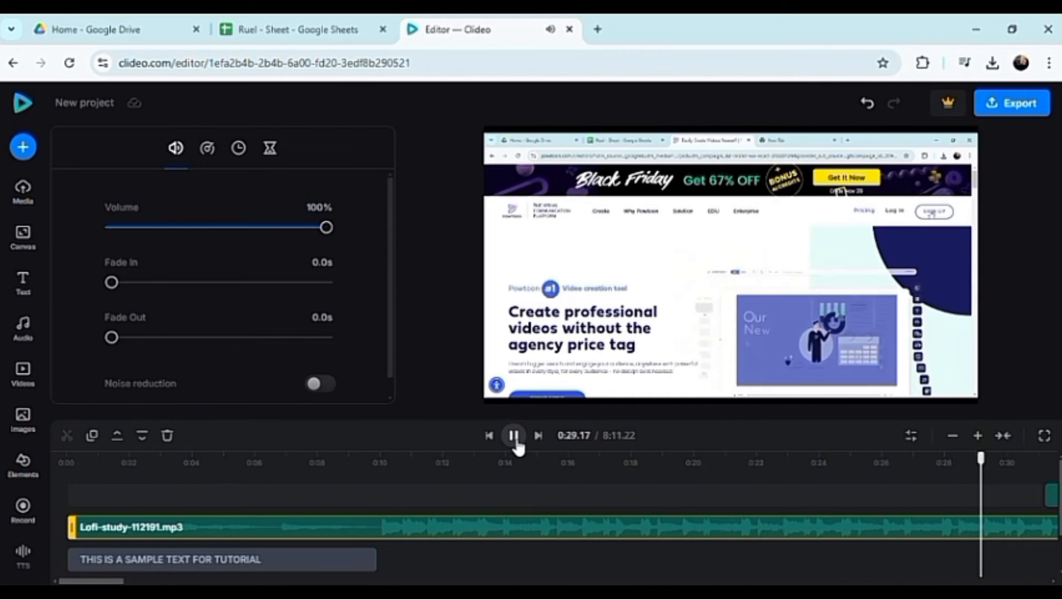
{"action": "left_click", "coordinate": [513, 434]}
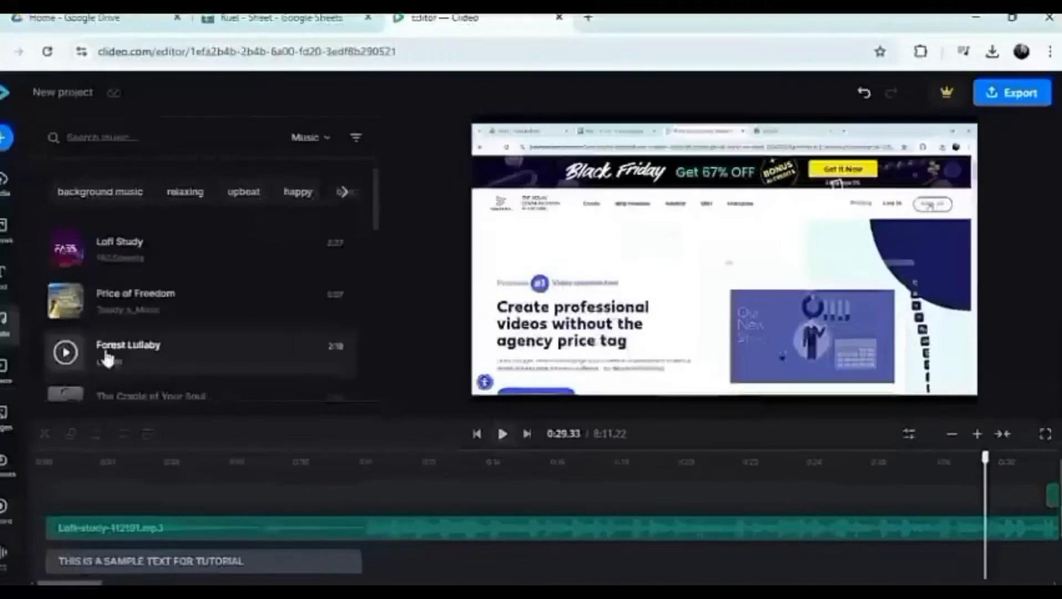
Step: Preview the Forest Lullaby track, then browse stock visuals for an intro clip
{"action": "left_click", "coordinate": [65, 351]}
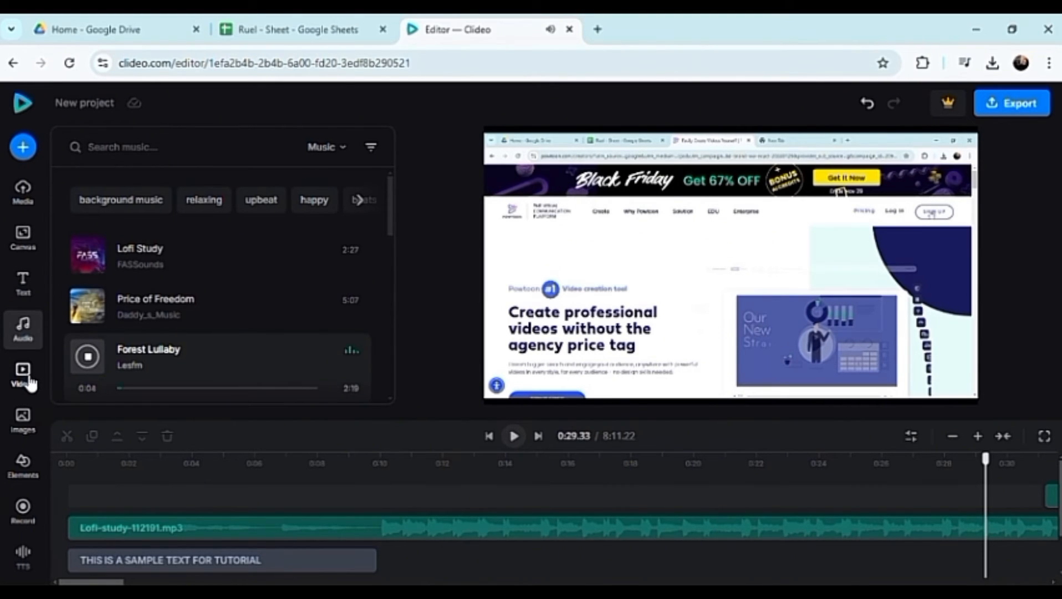
{"action": "left_click", "coordinate": [23, 419]}
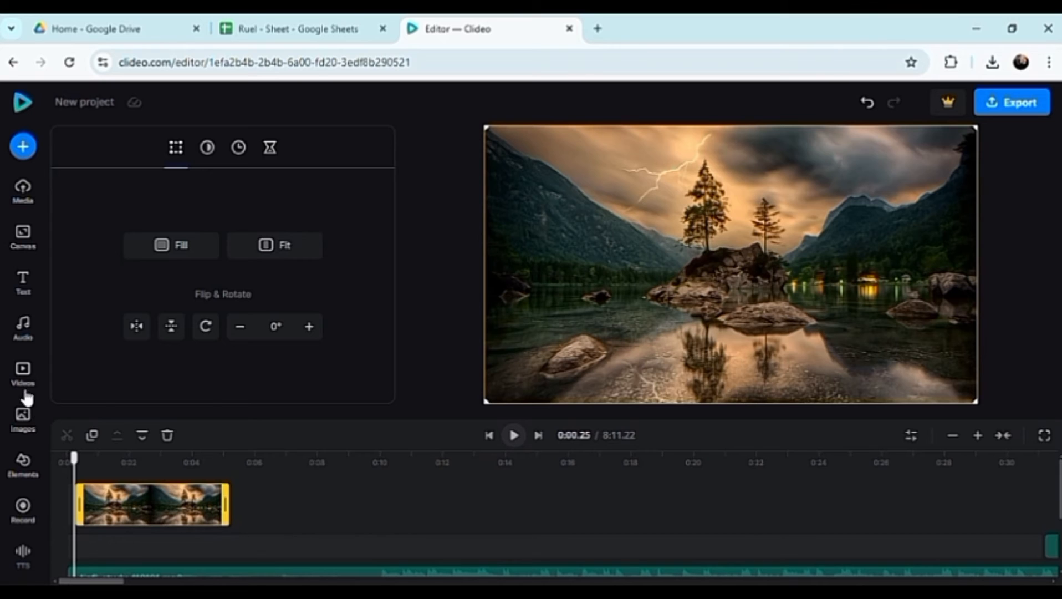
Step: Add a BLACK preset text layer reading 'SAMPLE TEST FOR TUTORIAL' over the lake intro
{"action": "left_click", "coordinate": [22, 281]}
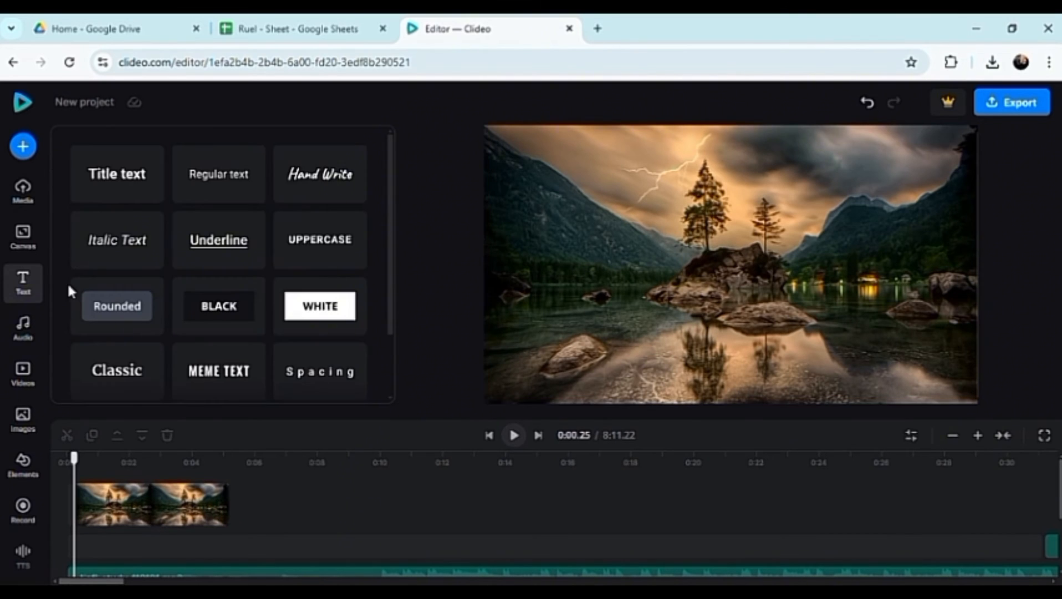
{"action": "left_click", "coordinate": [219, 305]}
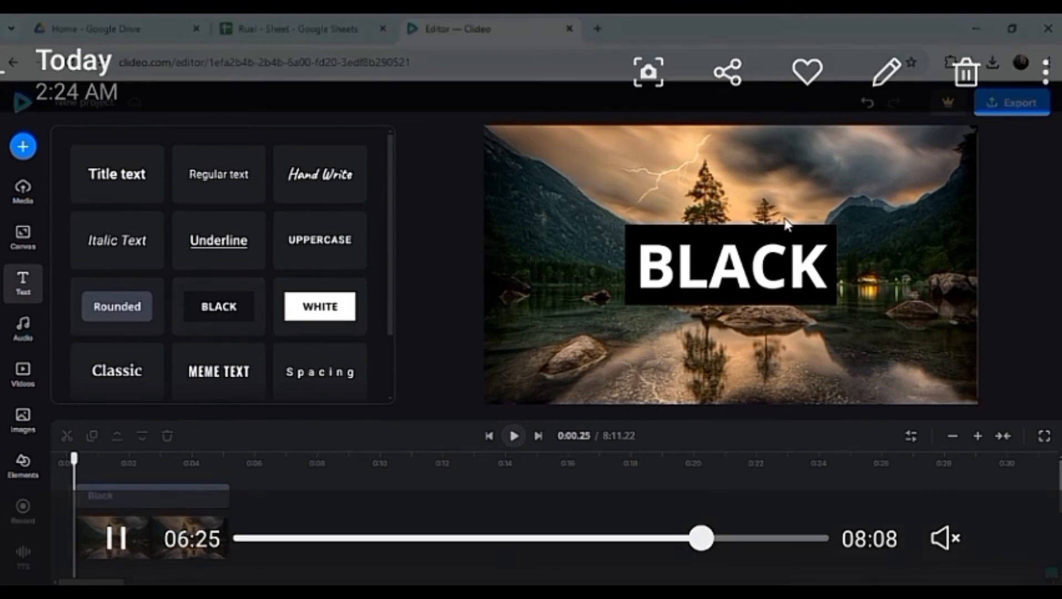
{"action": "left_click", "coordinate": [730, 264]}
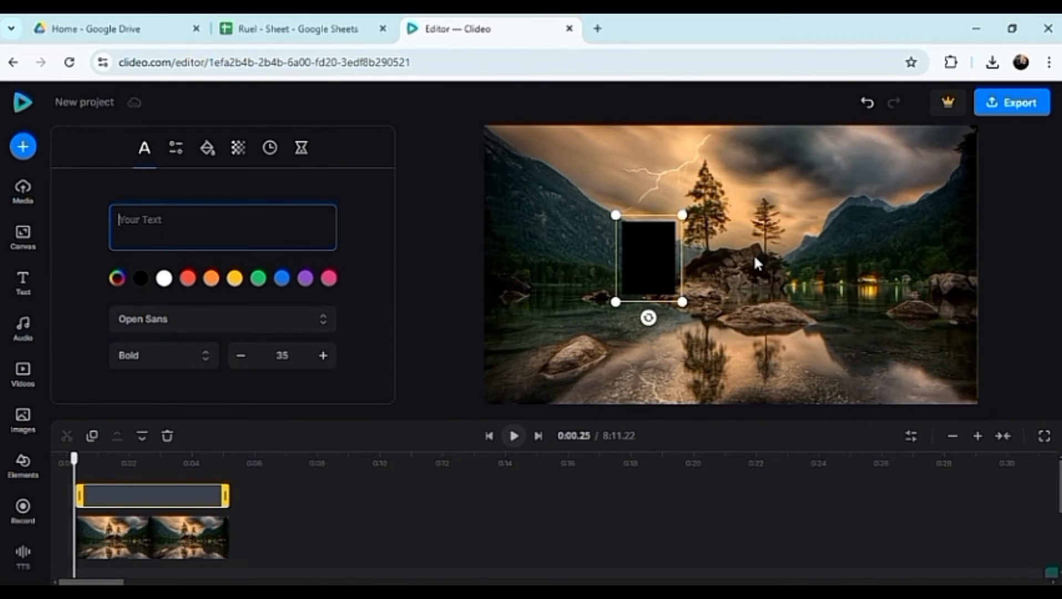
{"action": "type", "text": "SAMPLE TEST FOR TU"}
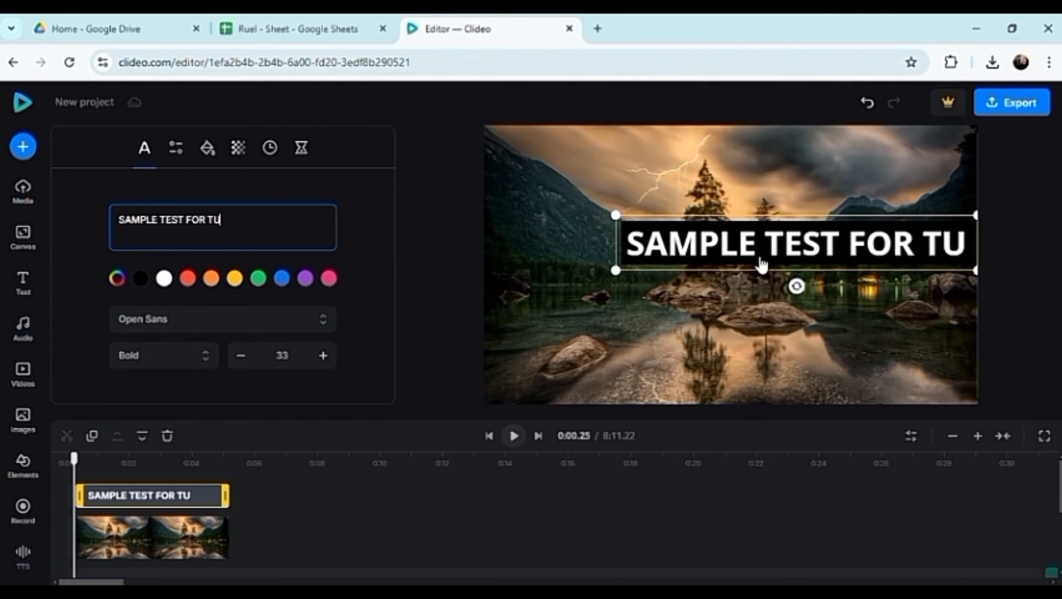
{"action": "type", "text": "T"}
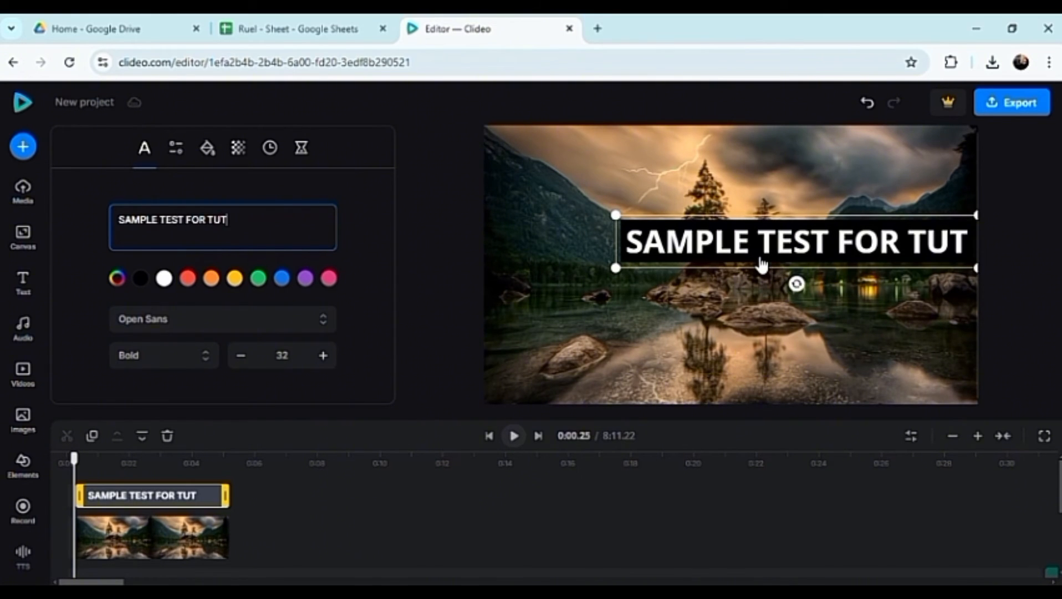
{"action": "type", "text": "ORIAL"}
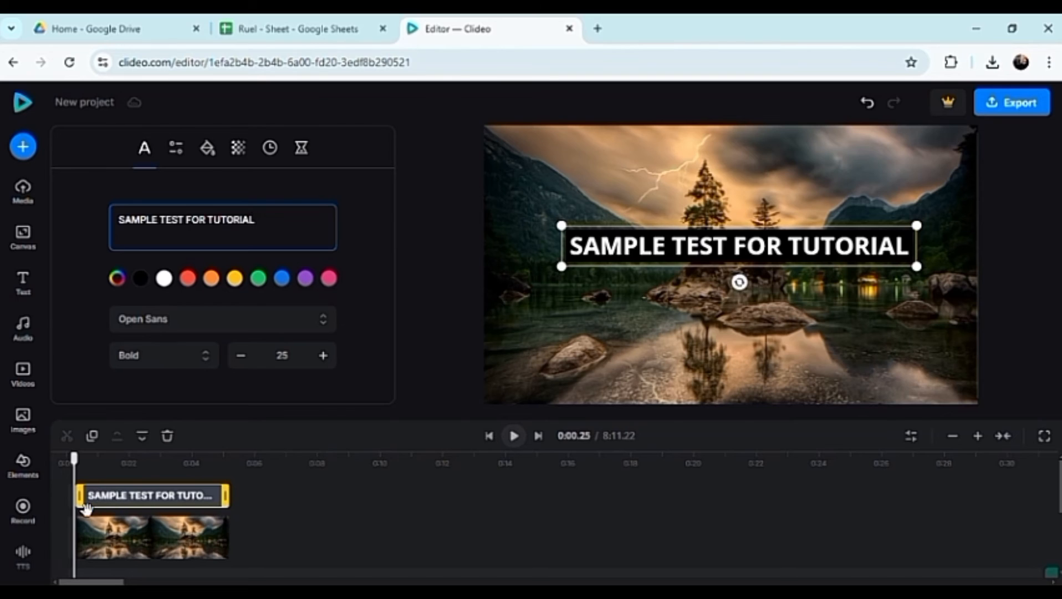
{"action": "mouse_move", "coordinate": [247, 467]}
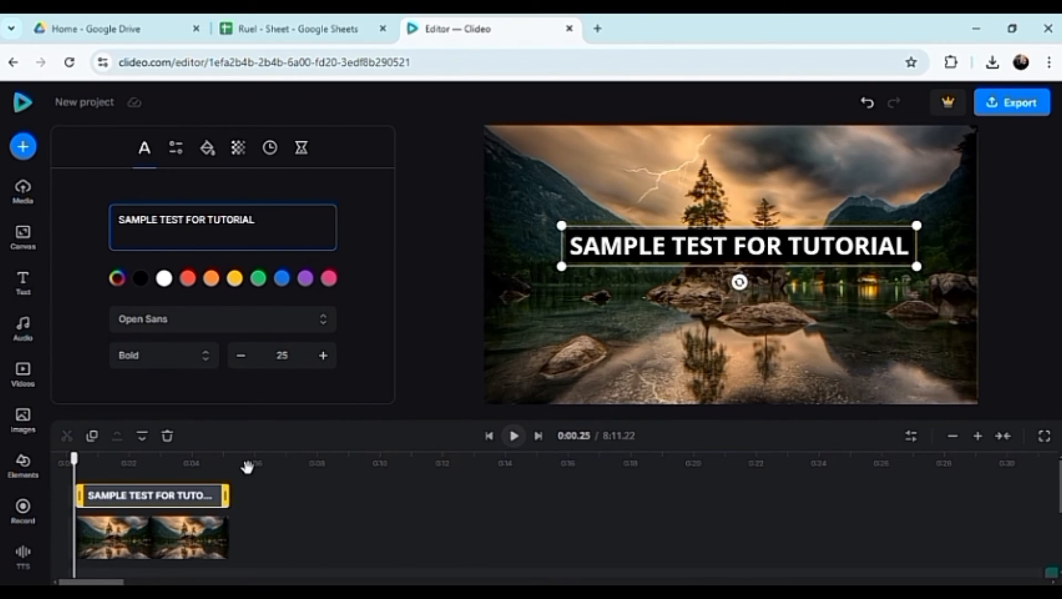
{"action": "left_click", "coordinate": [512, 436]}
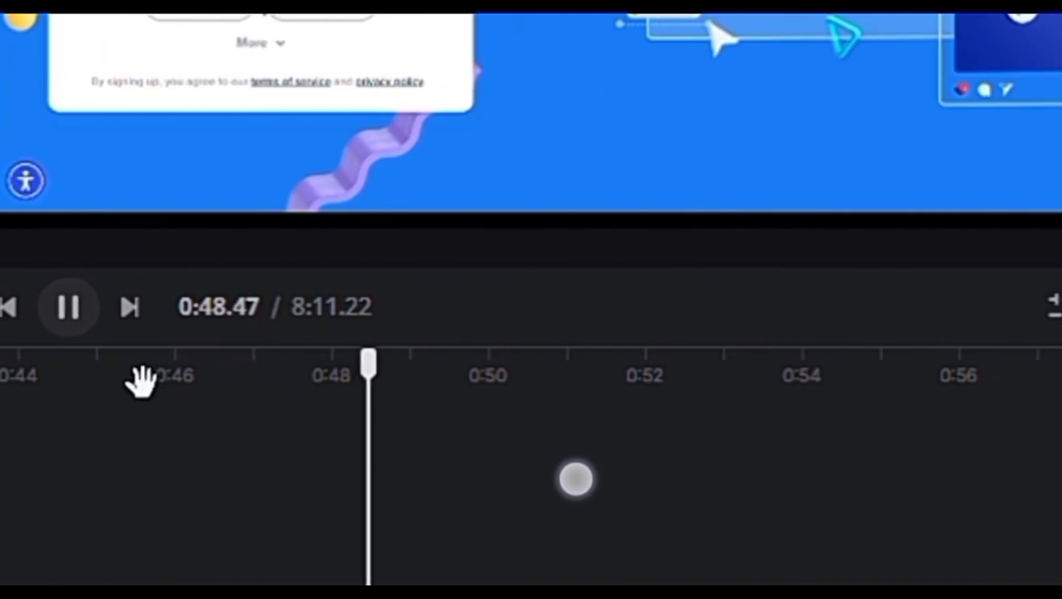
Step: Switch the intro title's lettering colour to red
{"action": "left_click", "coordinate": [67, 307]}
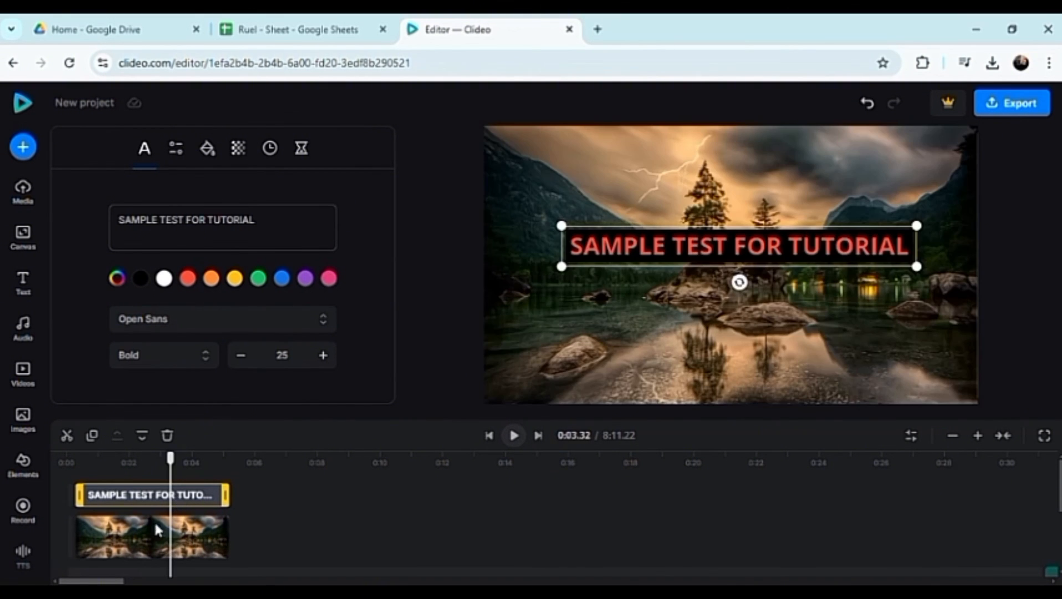
{"action": "mouse_move", "coordinate": [657, 226]}
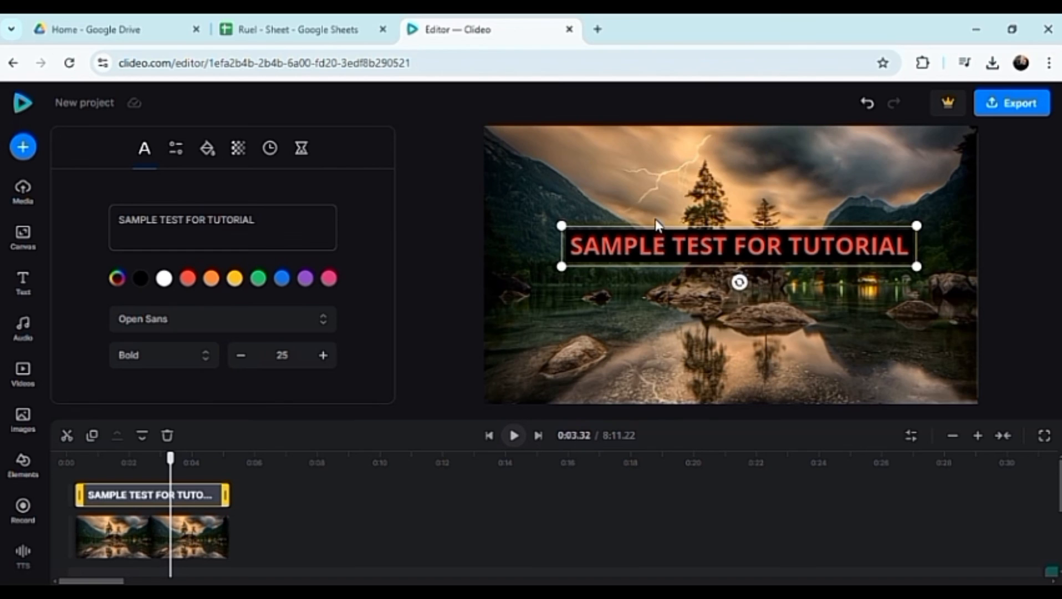
{"action": "mouse_move", "coordinate": [824, 192]}
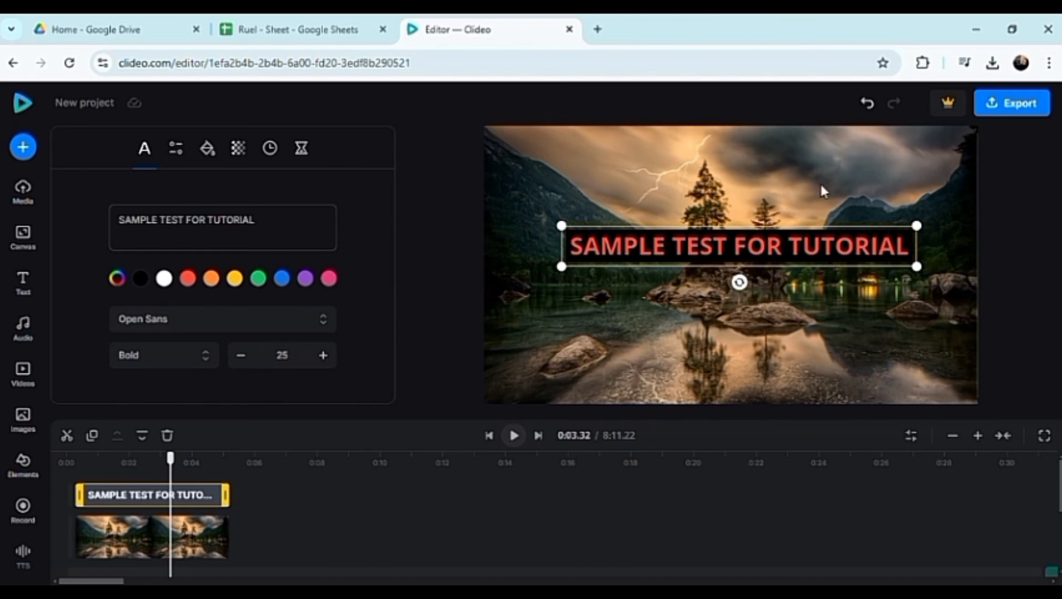
{"action": "mouse_move", "coordinate": [947, 103]}
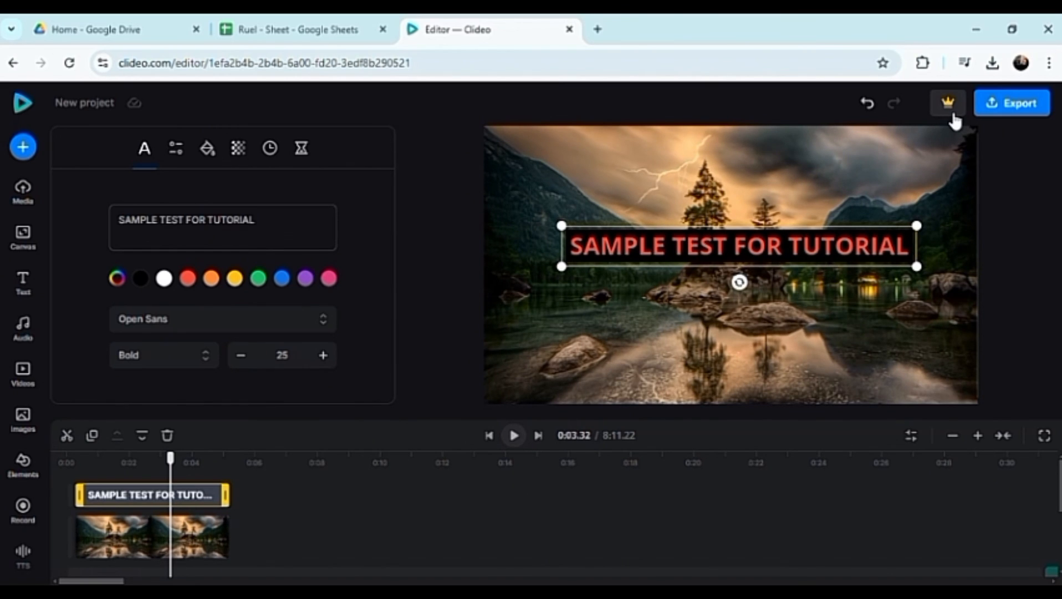